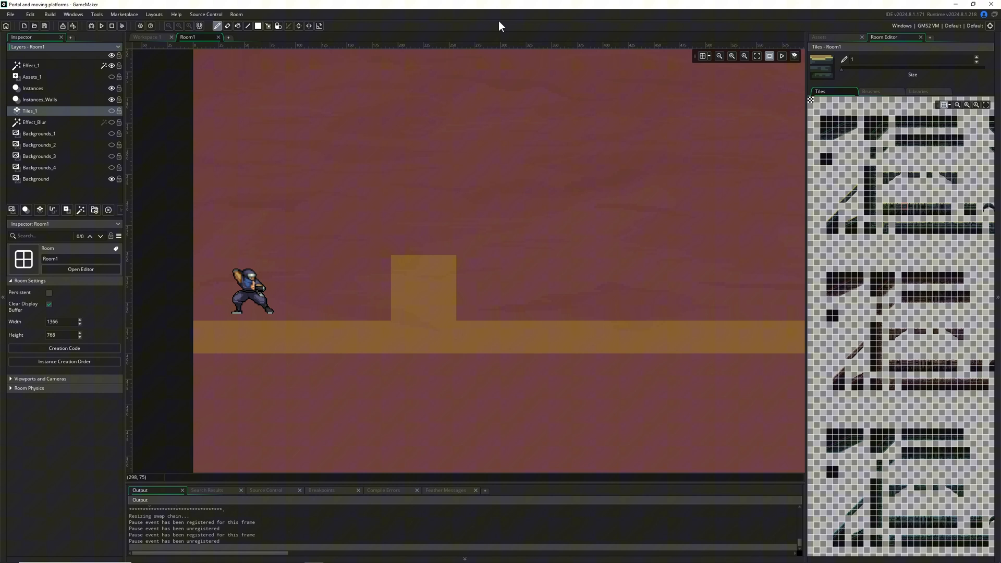
mouse_move(404, 268)
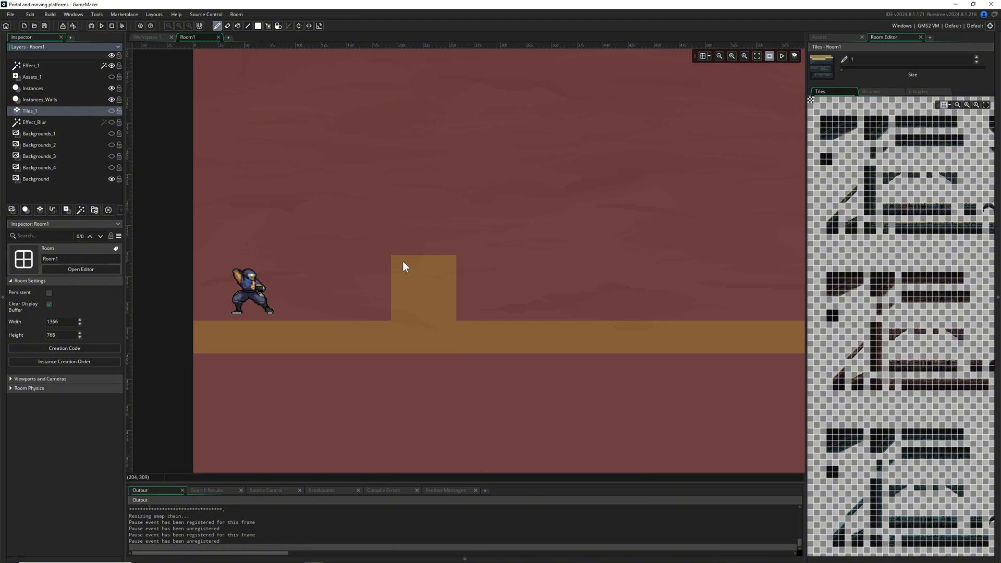
Show the Tiles_1 layer and paint a stone-brick tower beside the raised grass block.
click(111, 110)
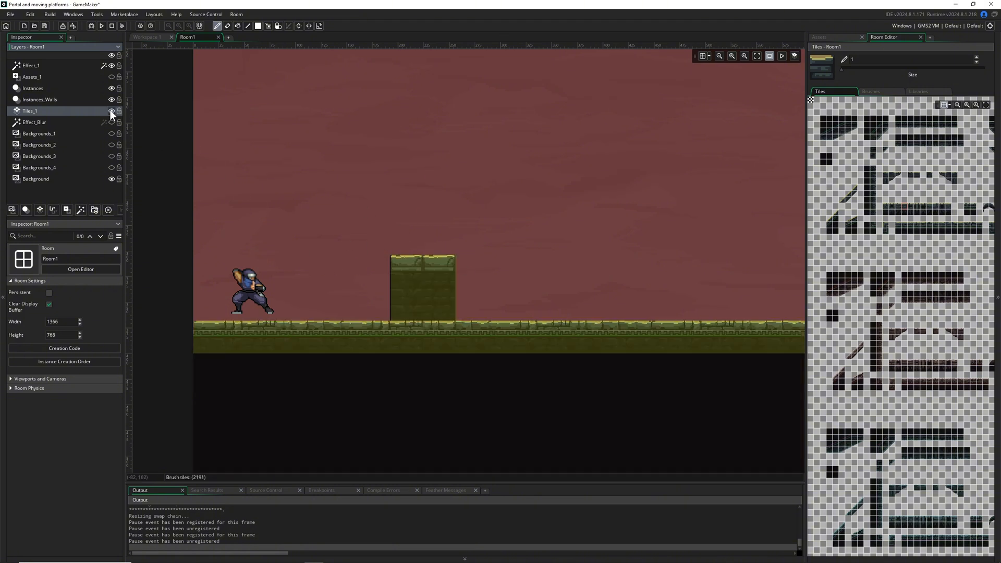
click(412, 246)
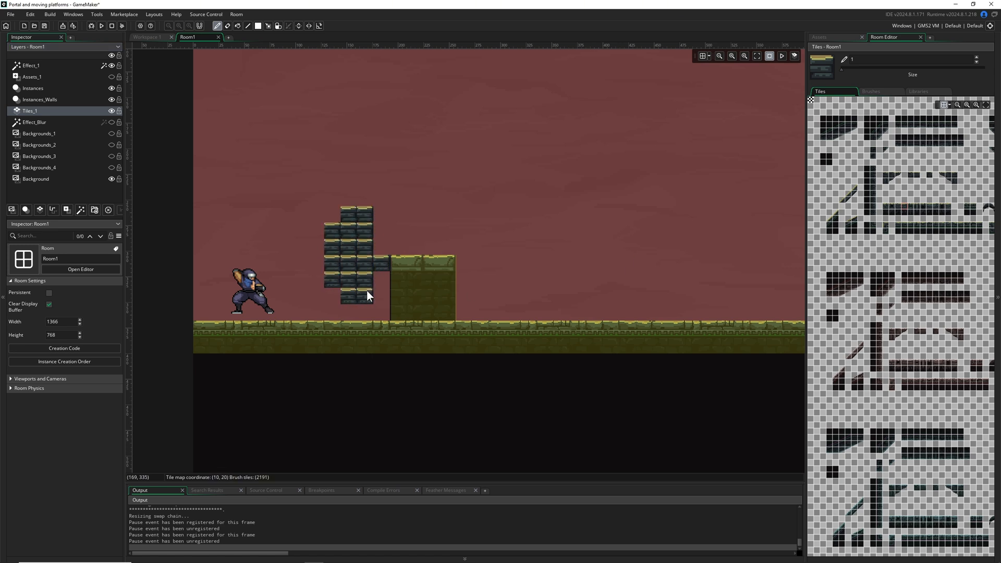
click(369, 310)
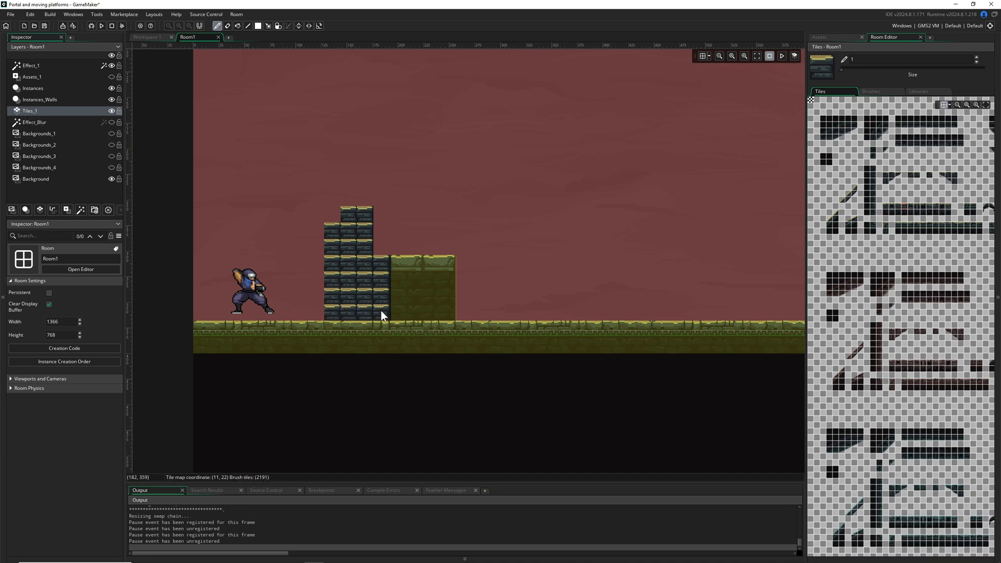
click(512, 246)
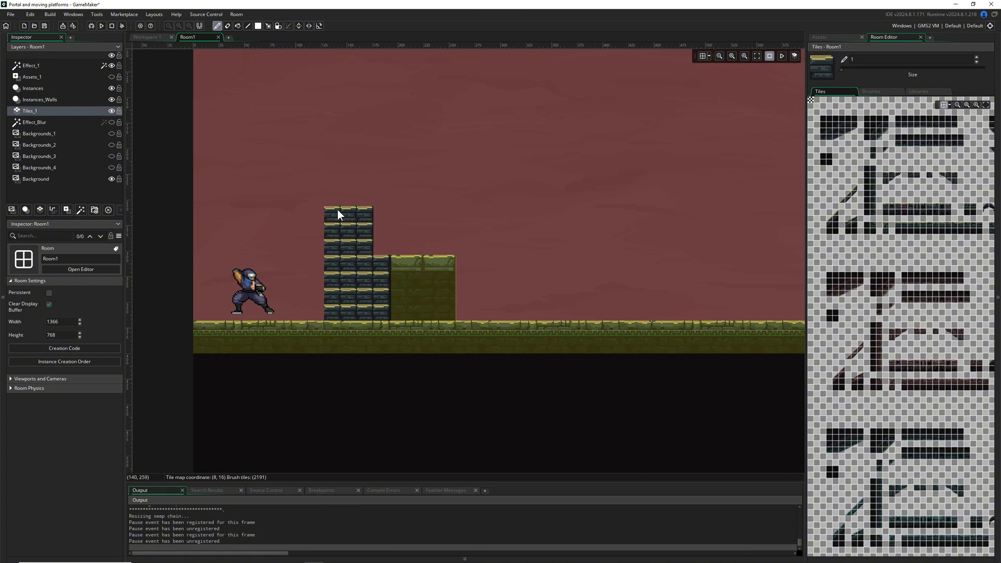
click(250, 230)
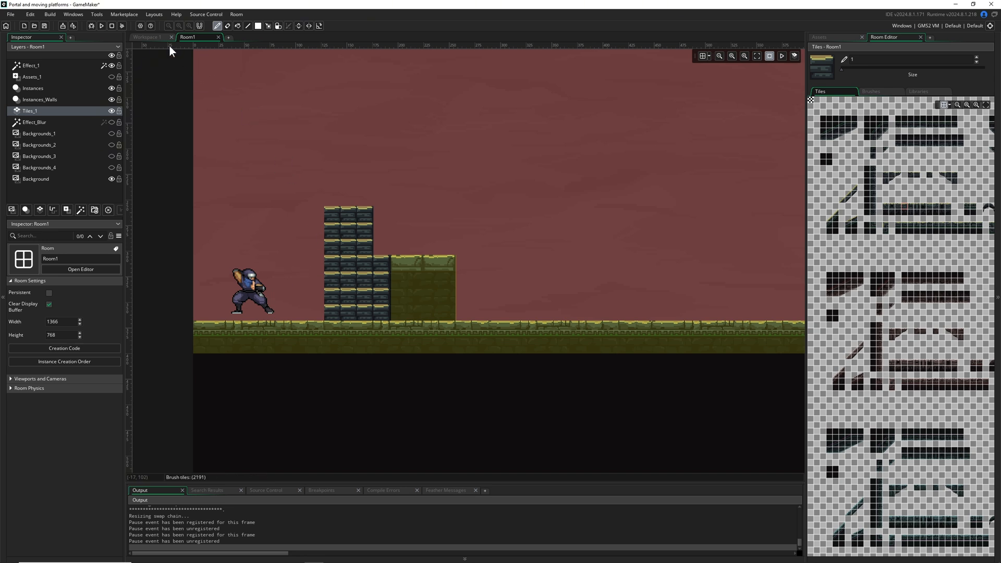
mouse_move(194, 120)
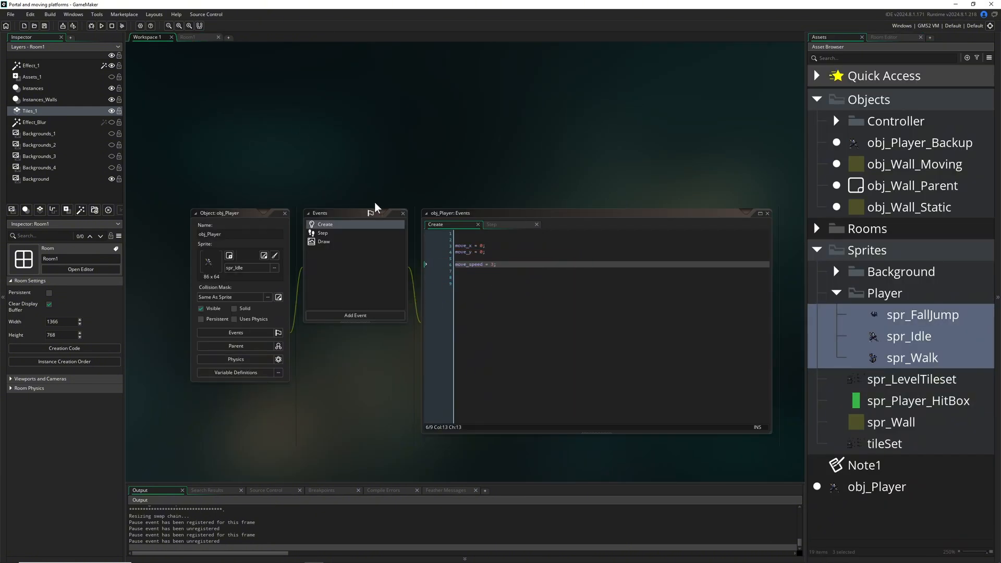
Add tileMap = layer_tilemap_get_id("Tiles_1"); to obj_Player's Create event.
click(877, 487)
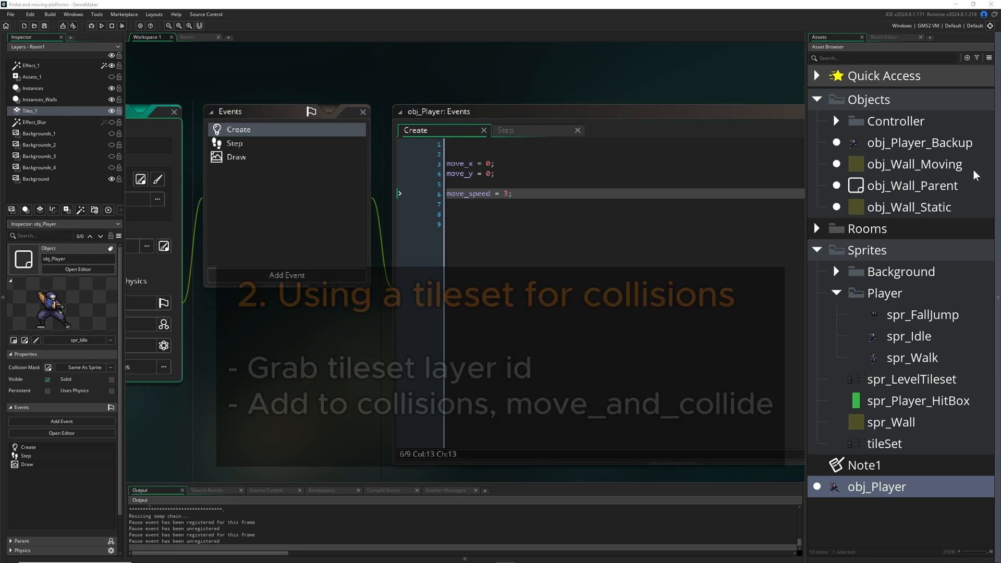
text(tileMap = layer_tilemap_get_id("Tiles_1");)
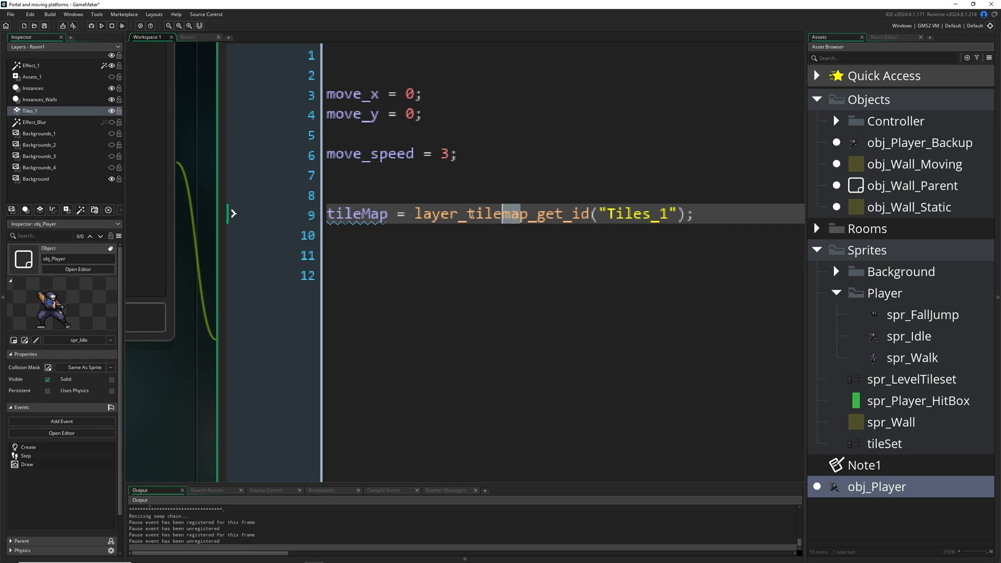
mouse_move(575, 213)
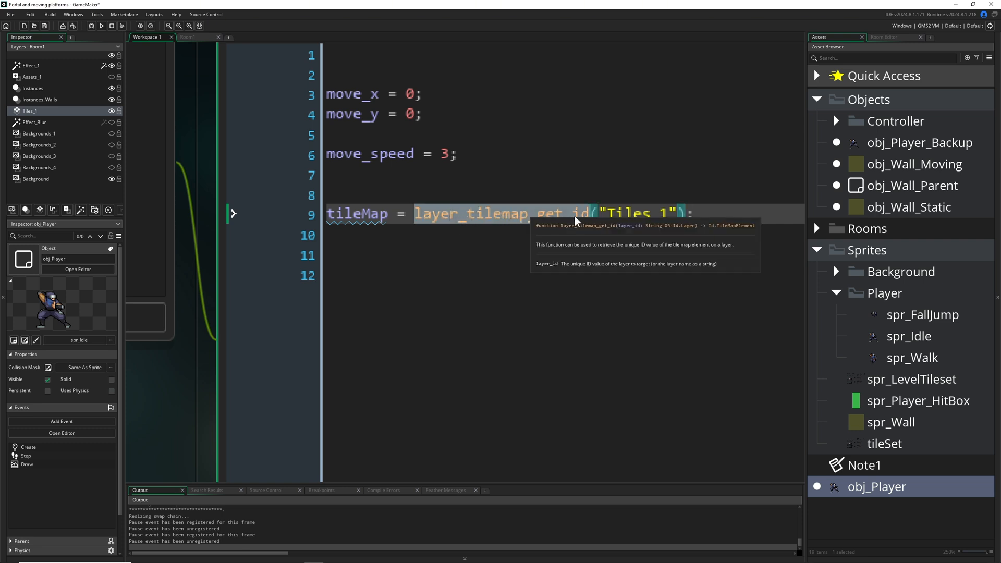
mouse_move(253, 219)
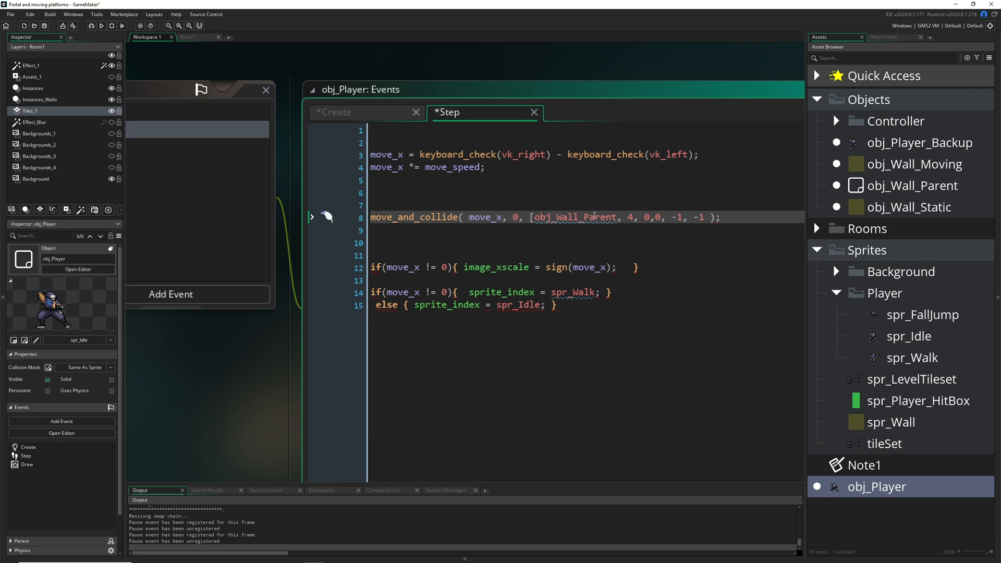
Add tileMap beside obj_Wall_Parent in move_and_collide's collision list.
double_click(575, 217)
text(tileMap], )
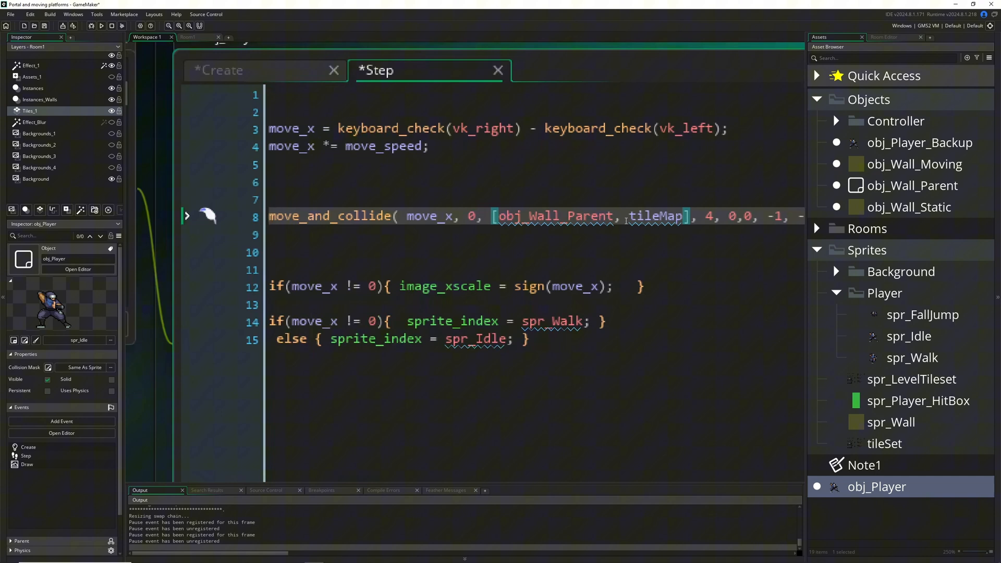
double_click(655, 216)
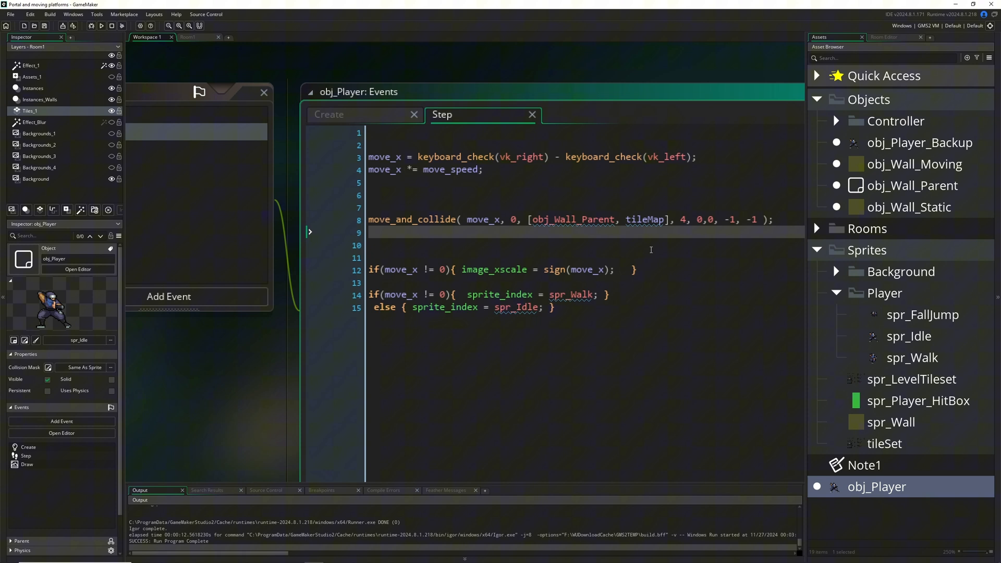
mouse_move(603, 248)
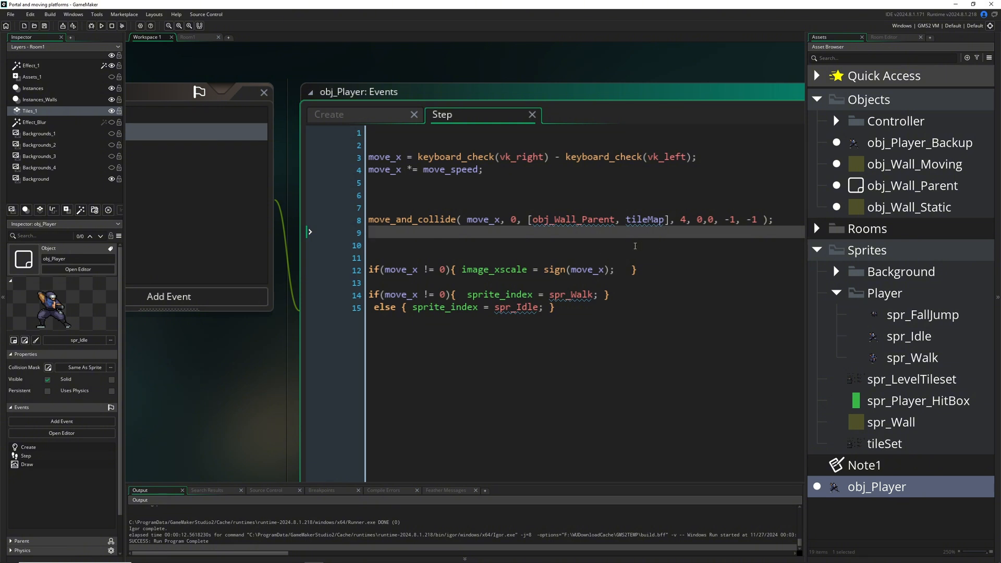
mouse_move(187, 69)
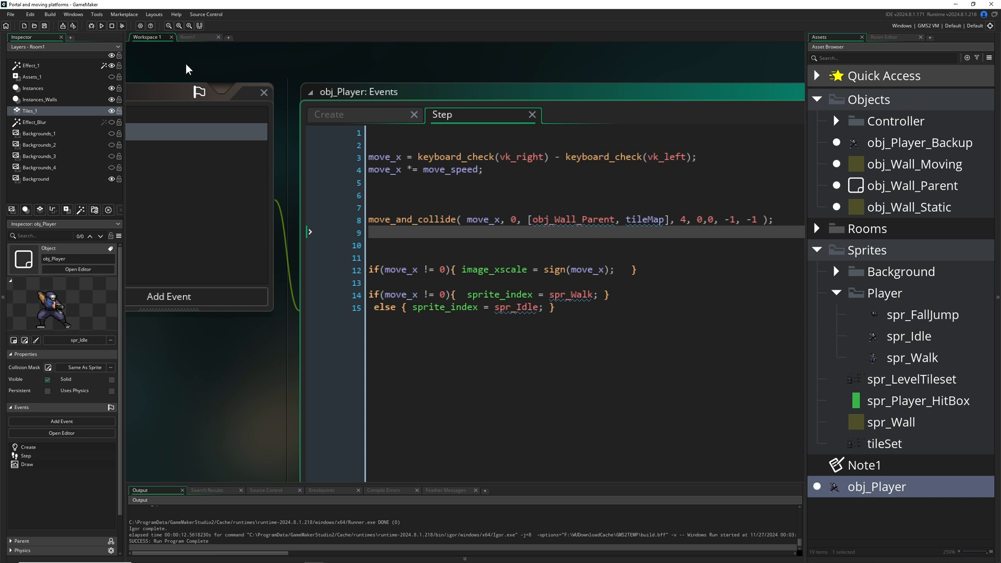
Switch to Room1 and turn on the forest Backgrounds layers.
click(192, 37)
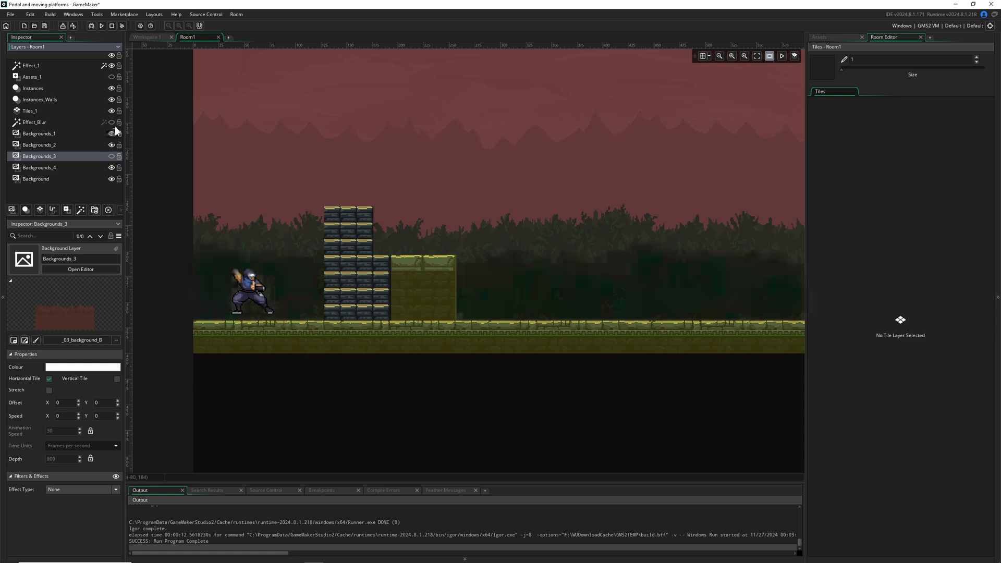
click(30, 110)
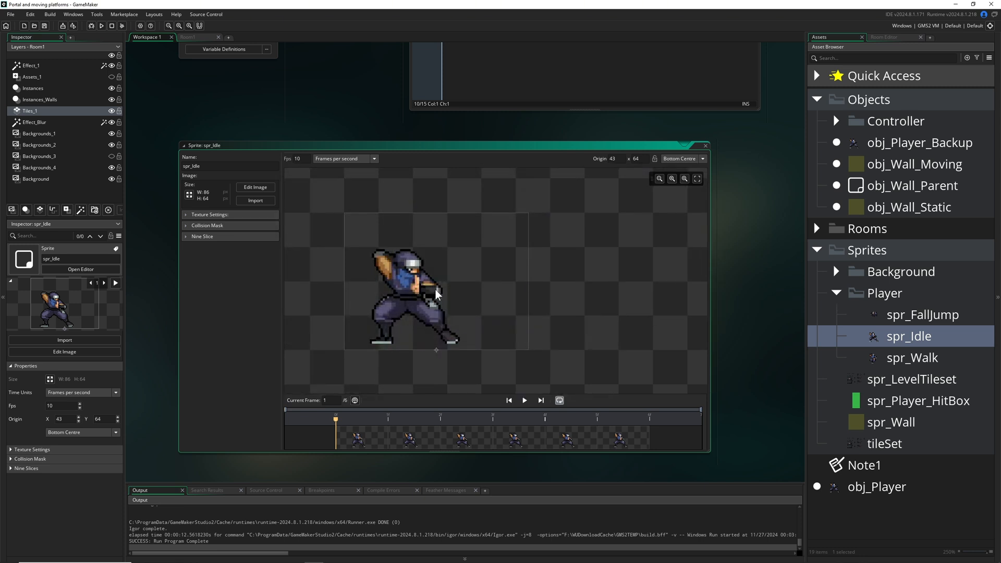
mouse_move(449, 223)
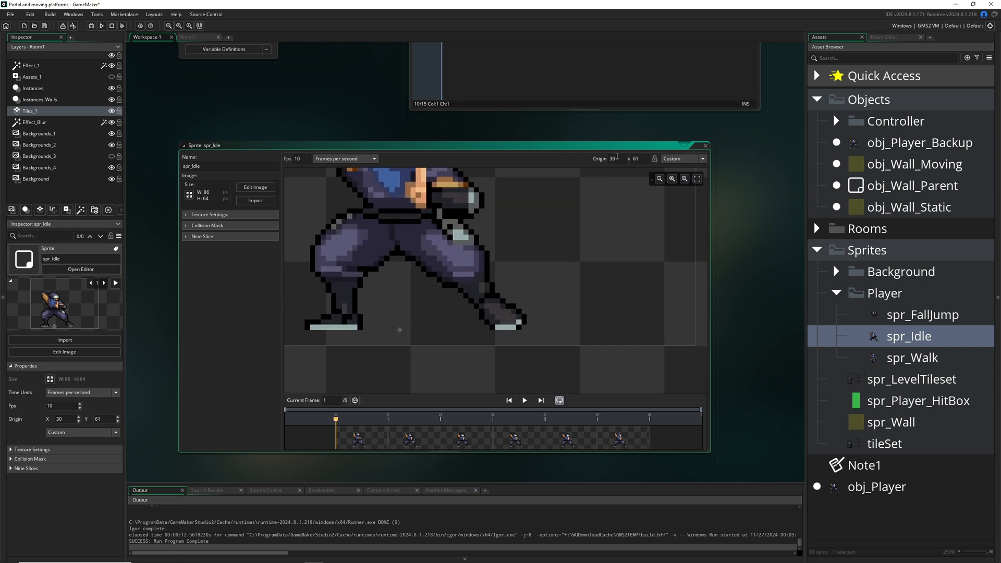
Set spr_Idle's origin to the Custom point 30, 60.
click(683, 159)
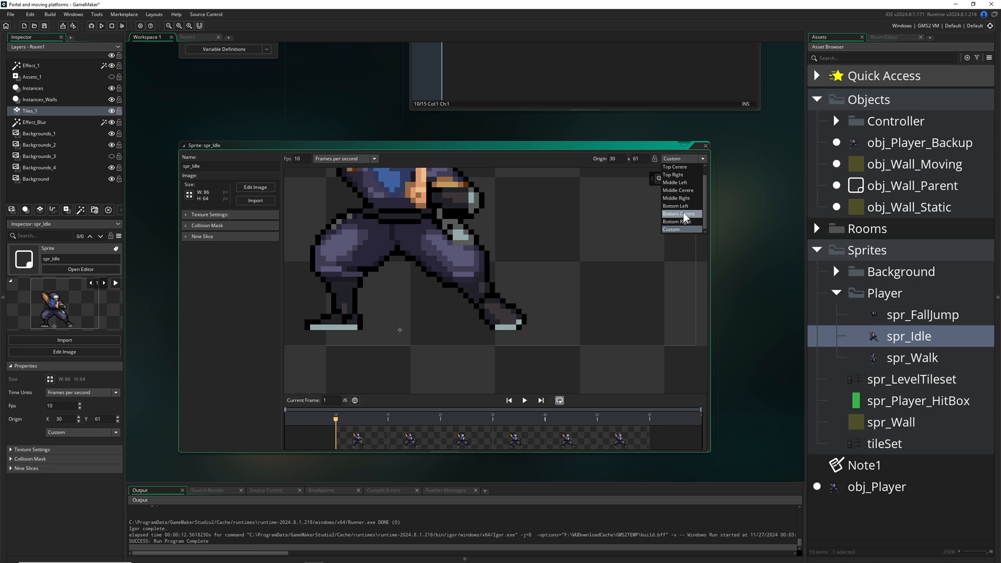
click(678, 213)
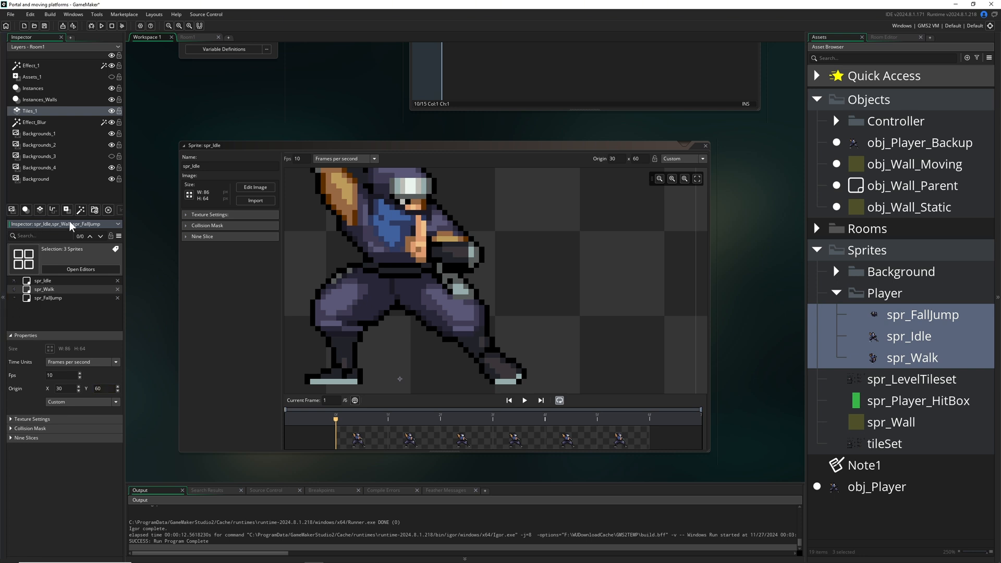
mouse_move(711, 149)
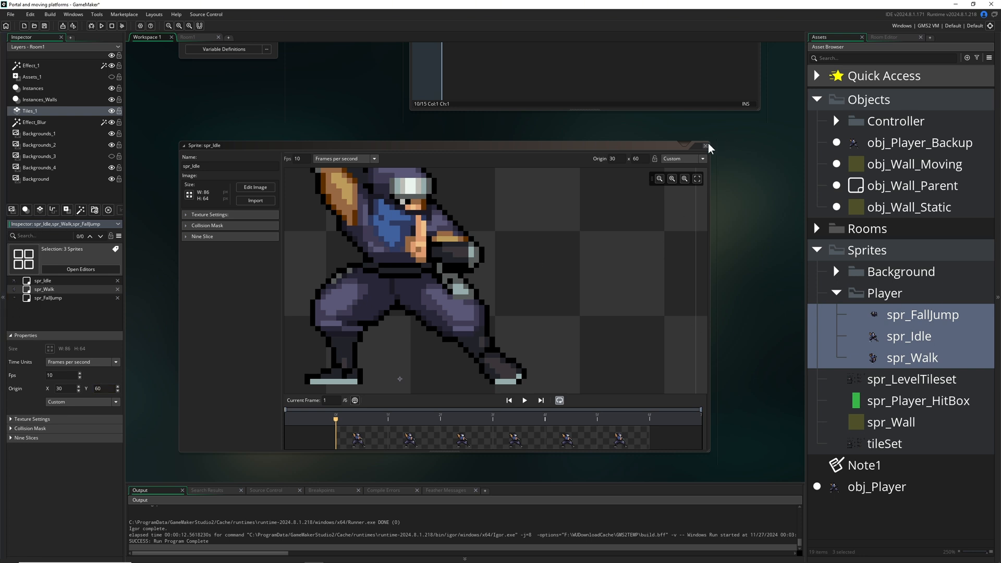
Close the spr_Idle editor and test-run the level in the game window.
click(705, 146)
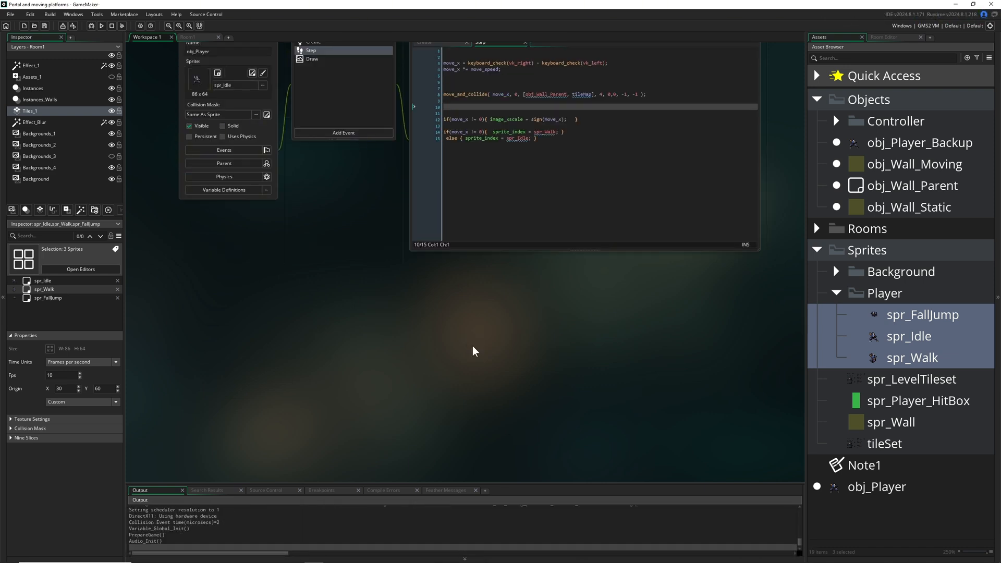
click(101, 25)
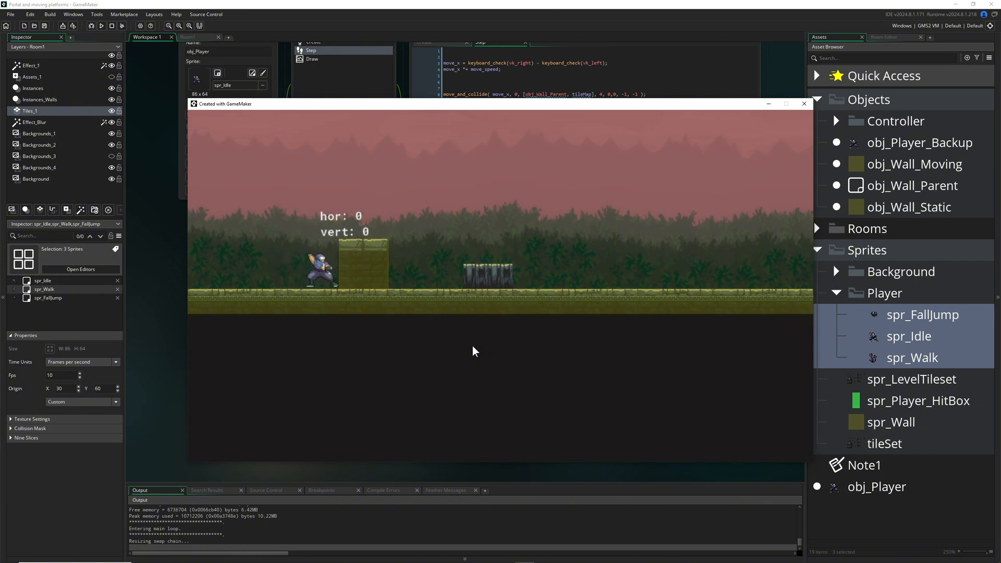
click(805, 104)
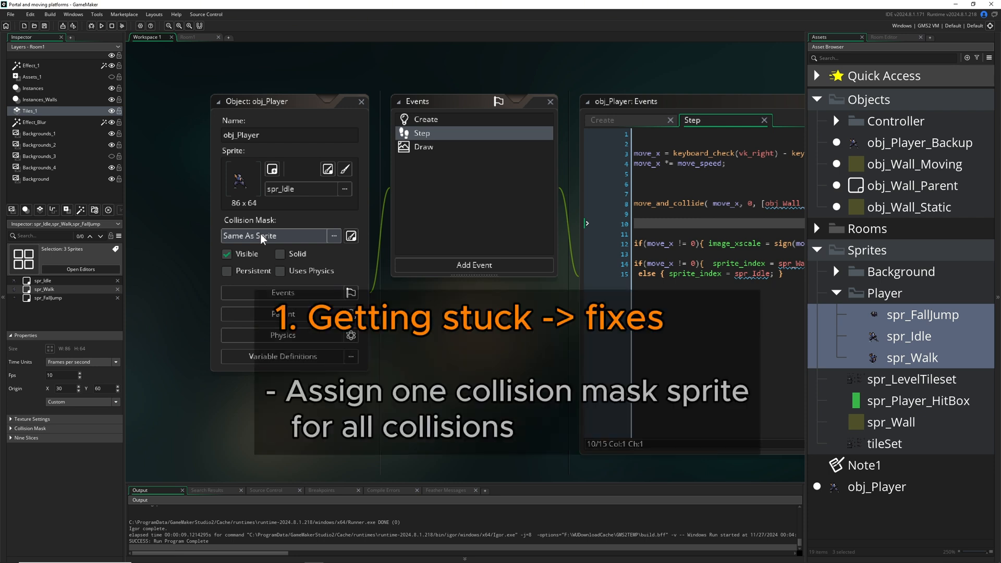
mouse_move(246, 161)
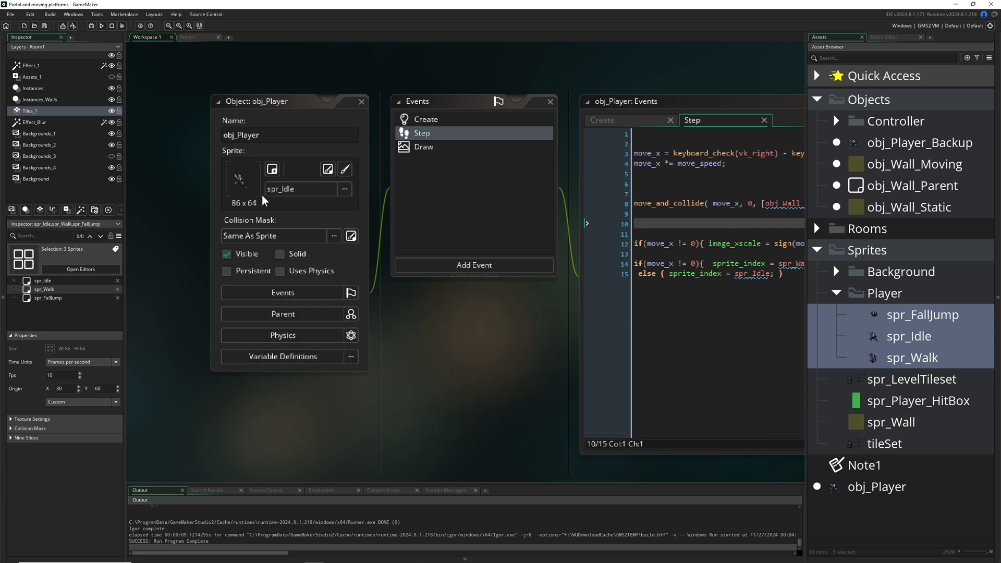
mouse_move(282, 207)
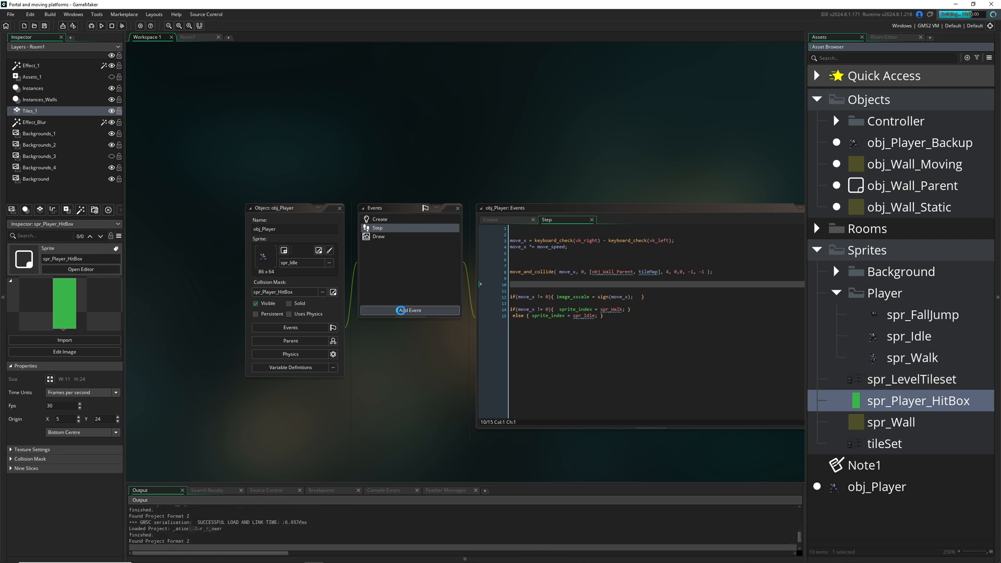
Test-run the game again, then return to obj_Player's Step event code.
click(100, 26)
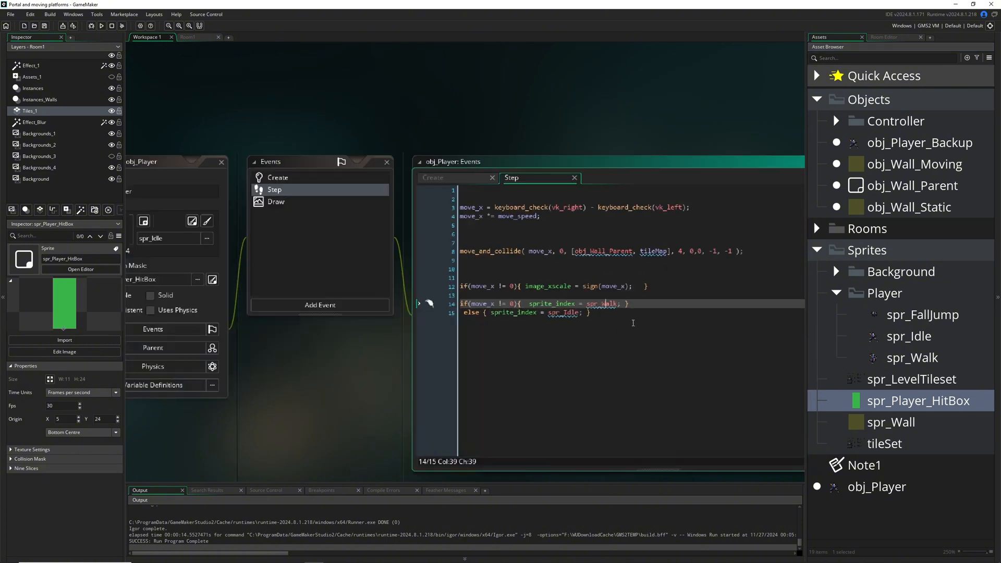
click(560, 276)
text(if (place_meeting(x, y+2, [obj_Wall_Parent, tileMap]) )
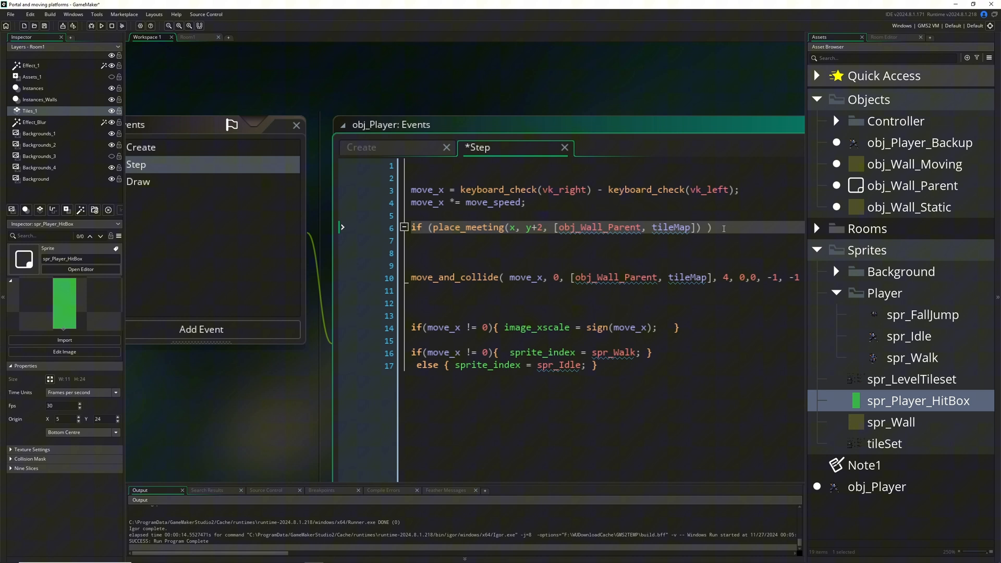
Make the ground check set move_y = 0 and pass move_y to move_and_collide.
text({)
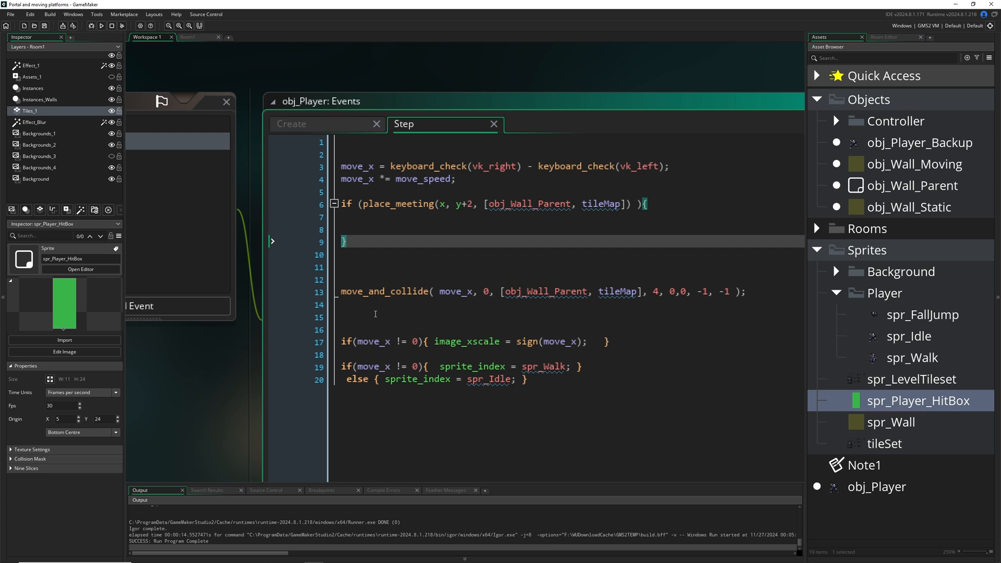
click(291, 124)
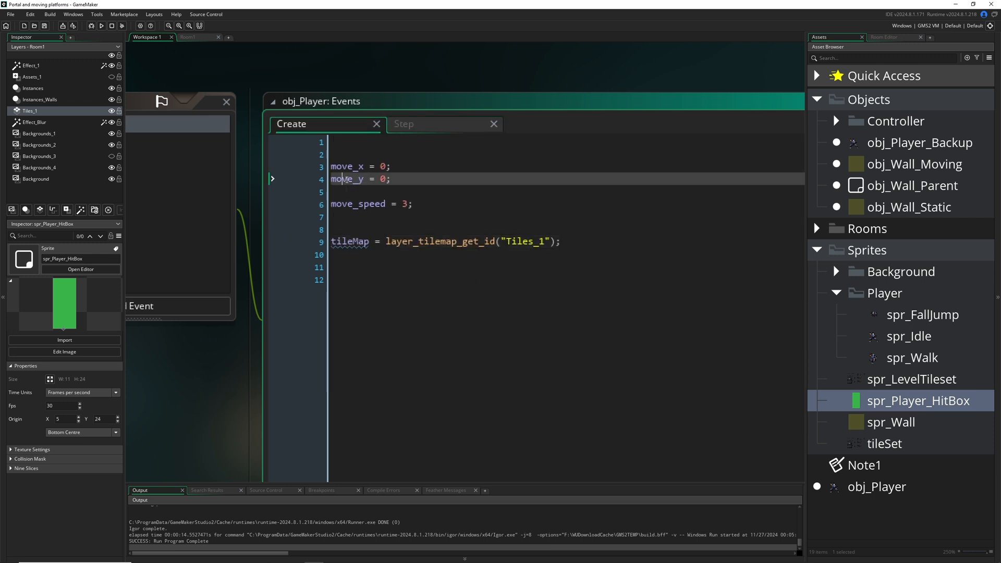
double_click(347, 179)
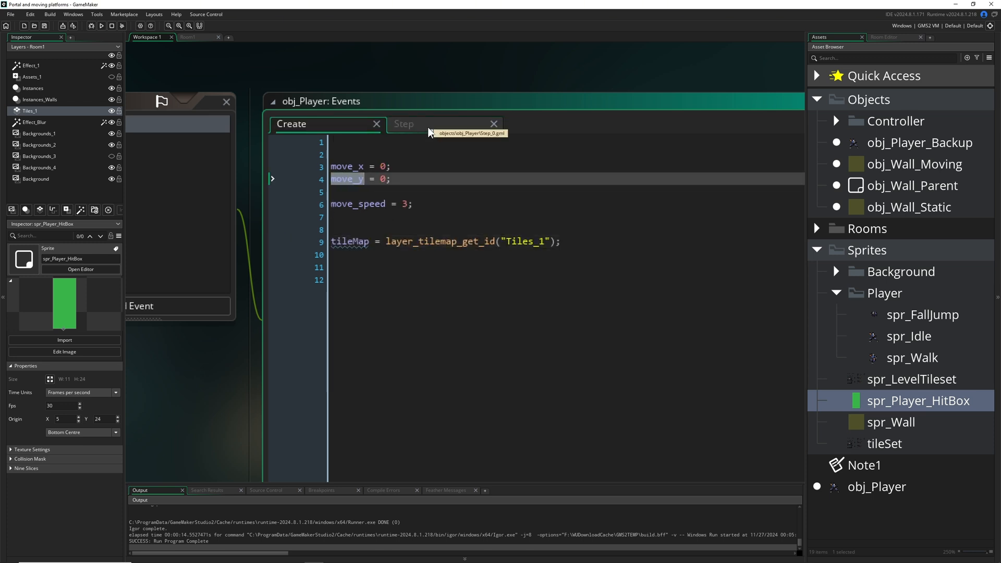
click(424, 124)
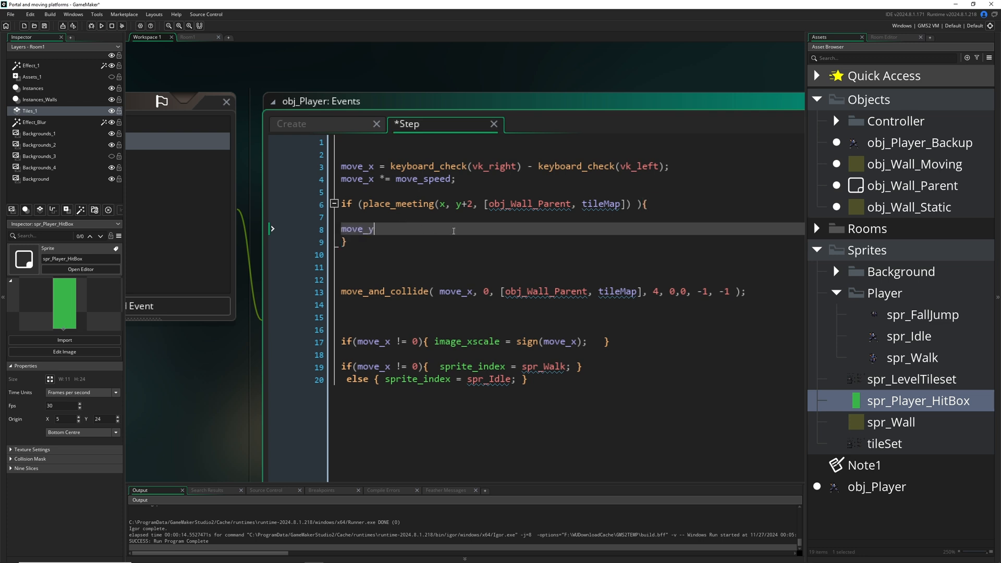
text(= 0;)
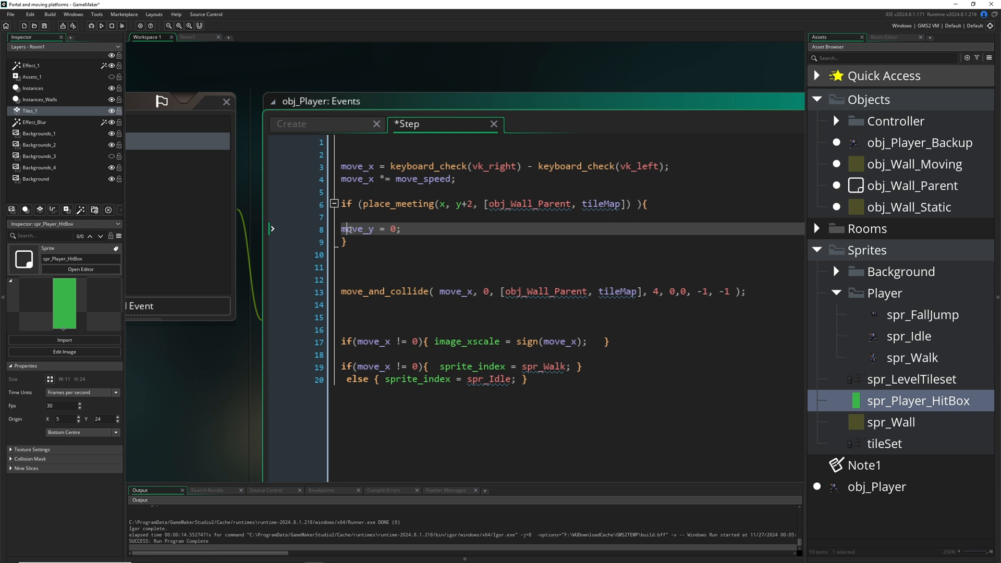
text(move_y)
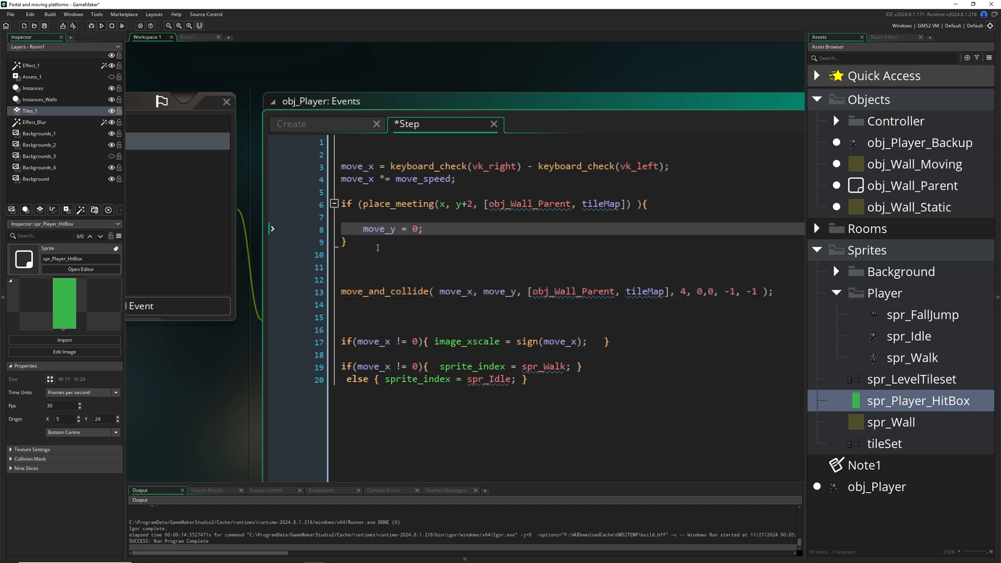
Add an else branch after the ground check beginning move_y +=.
click(358, 242)
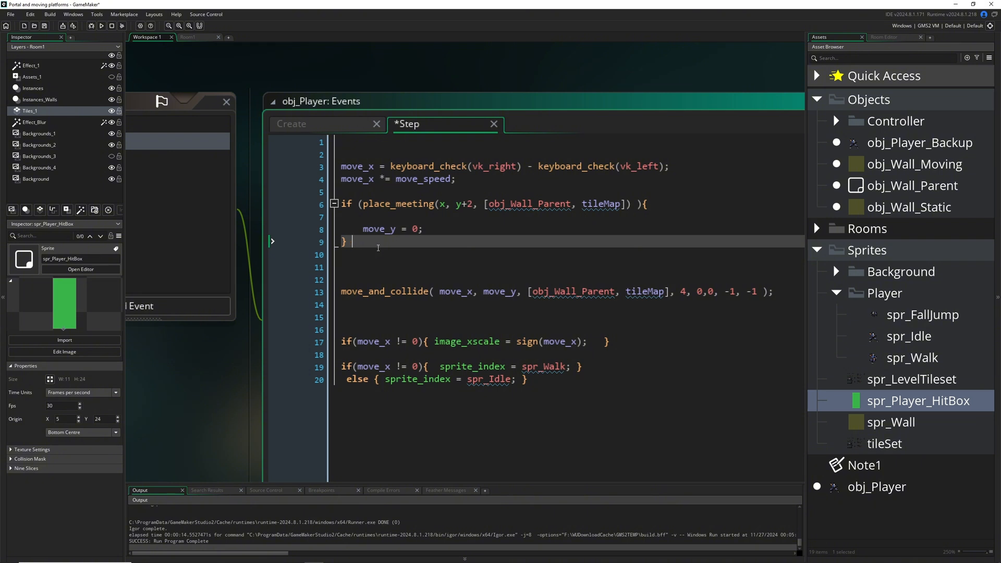
text(else)
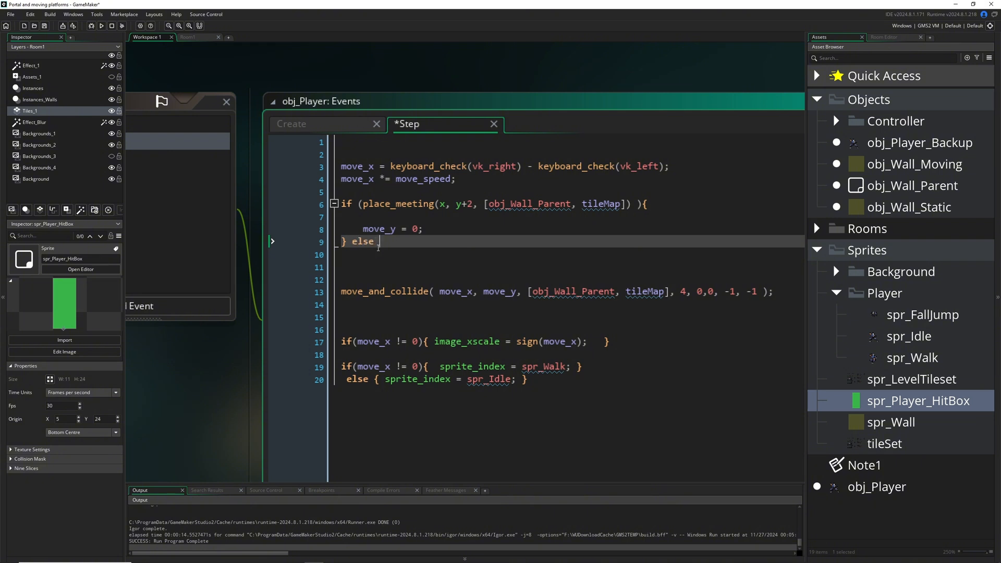
text({)
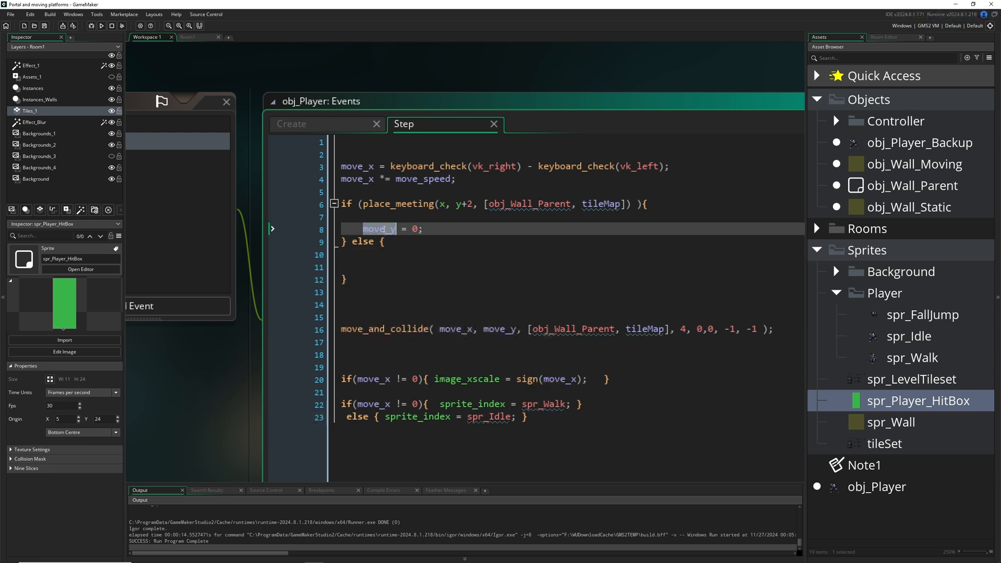
text(move_y)
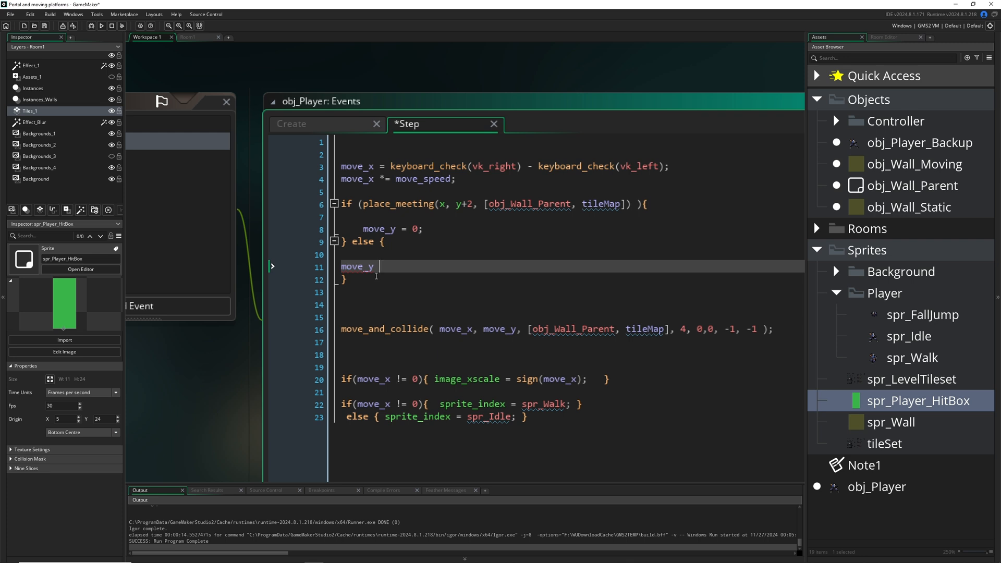
text(++)
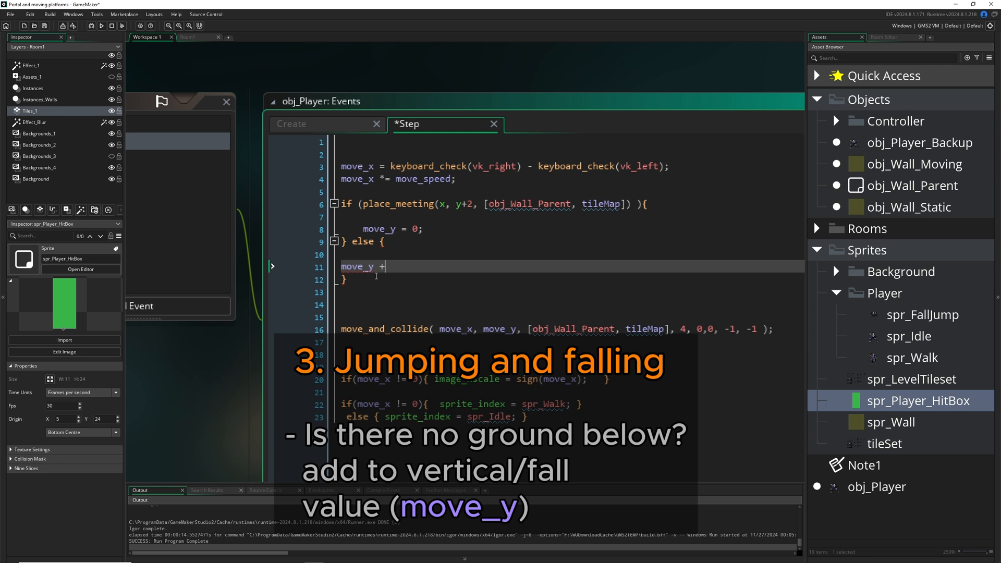
text(=)
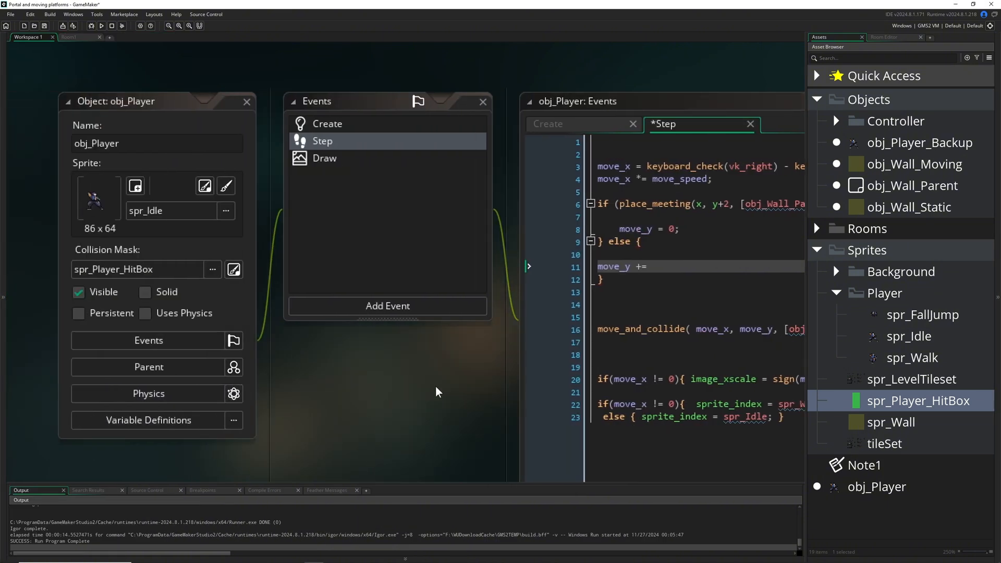
Define fall_speed = 0.3 and jump_speed = 6 in obj_Player's Create event.
click(327, 123)
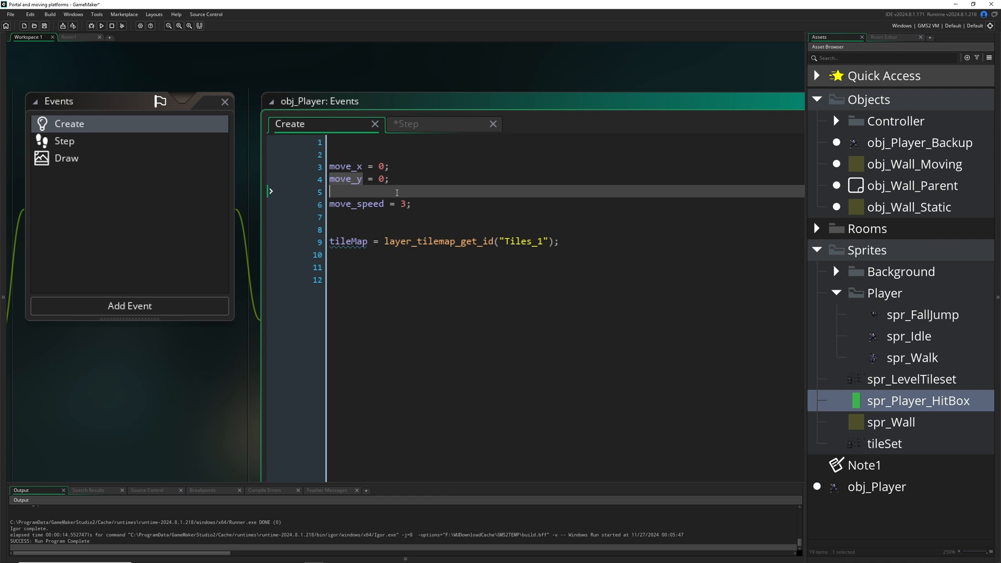
text(fall_speed = 0.3;)
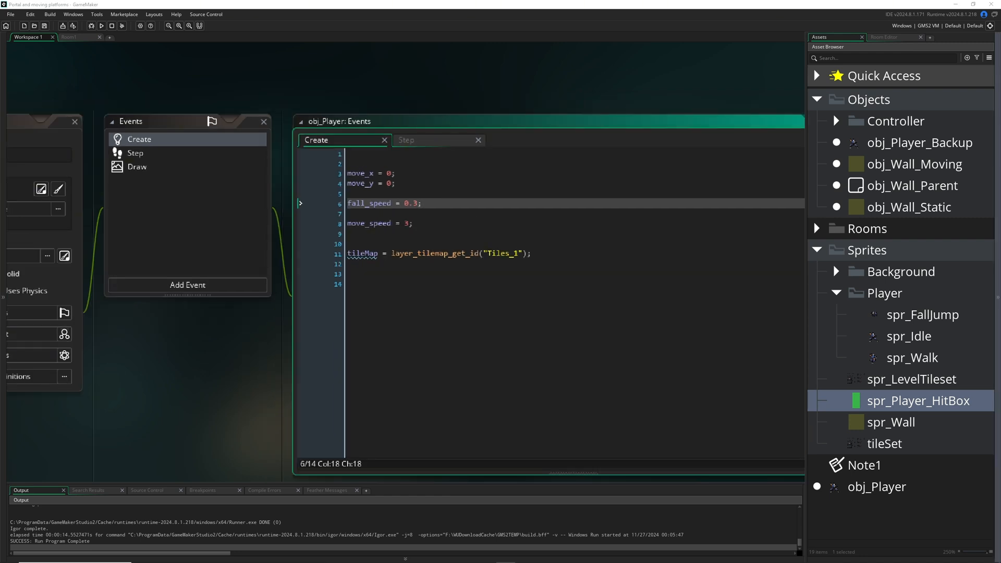
key(Enter)
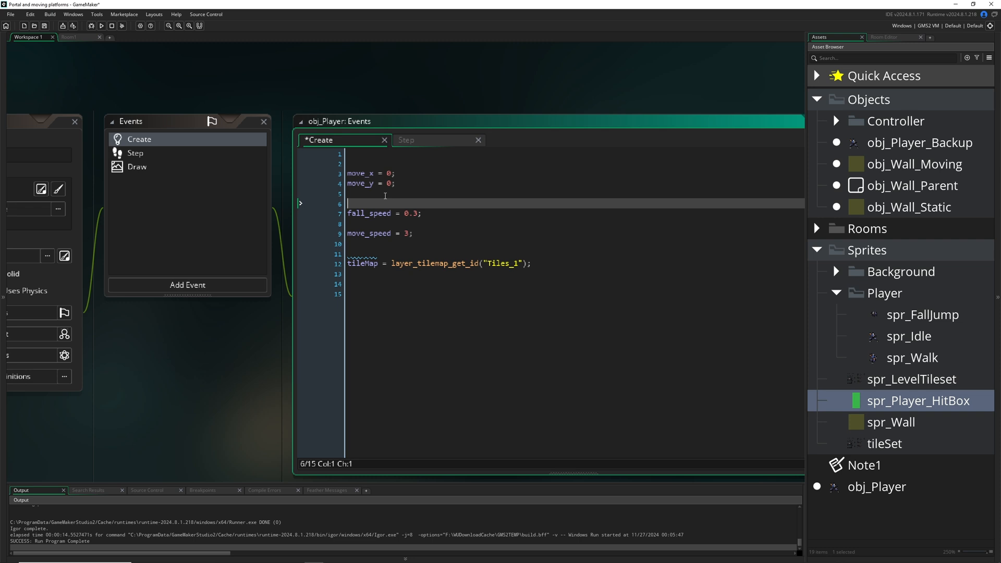
text(jump_speed = 6;)
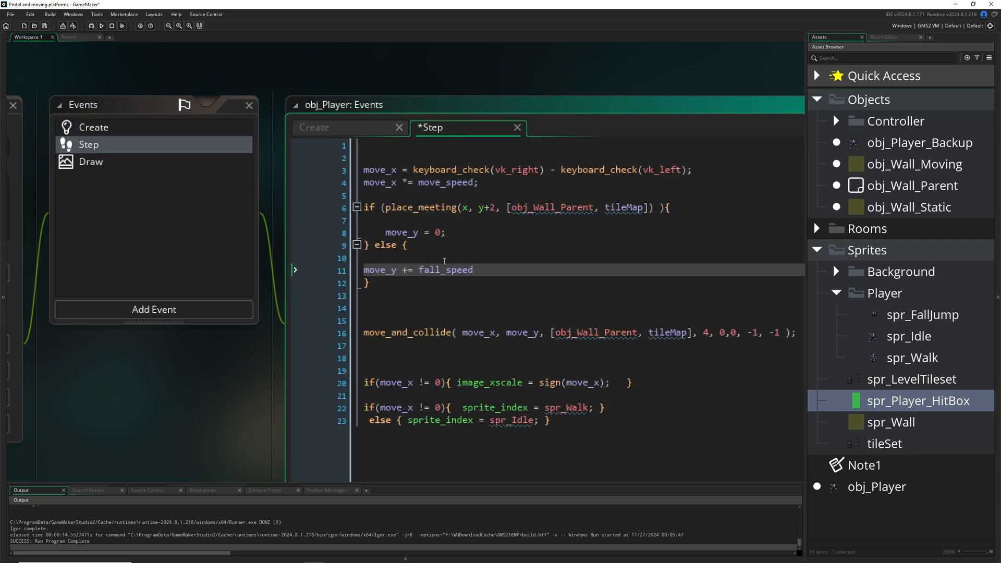
key(ctrl+s)
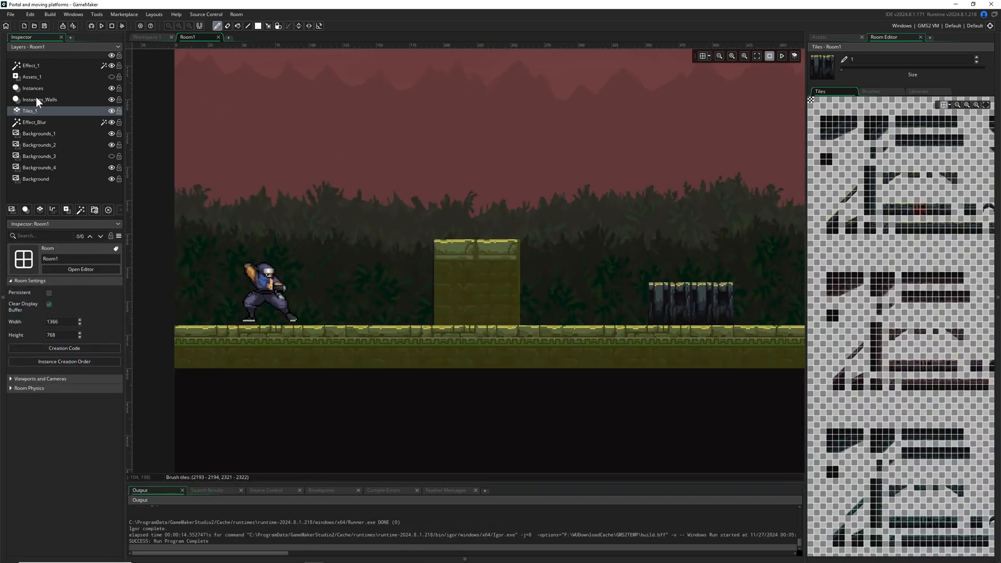
click(266, 290)
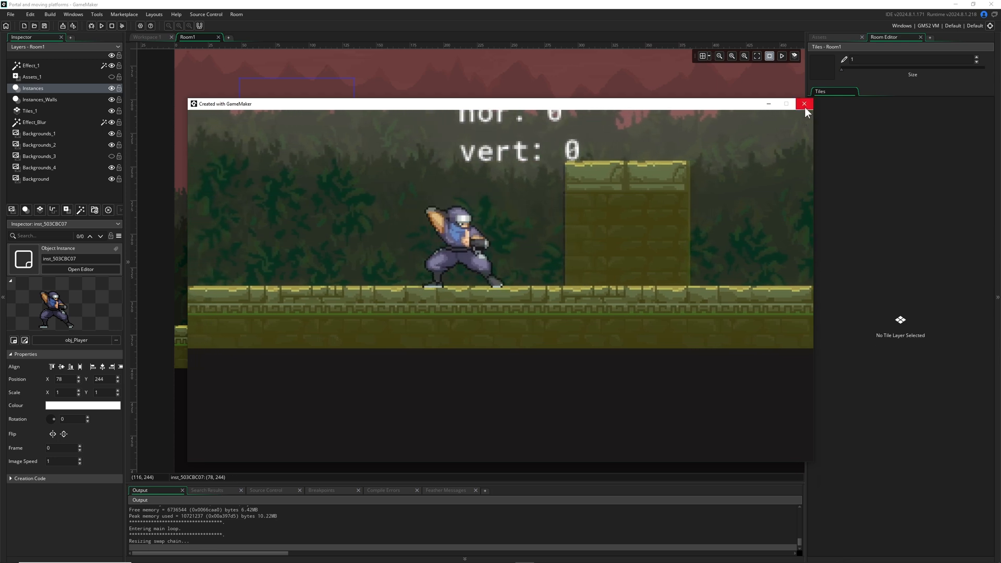
click(805, 104)
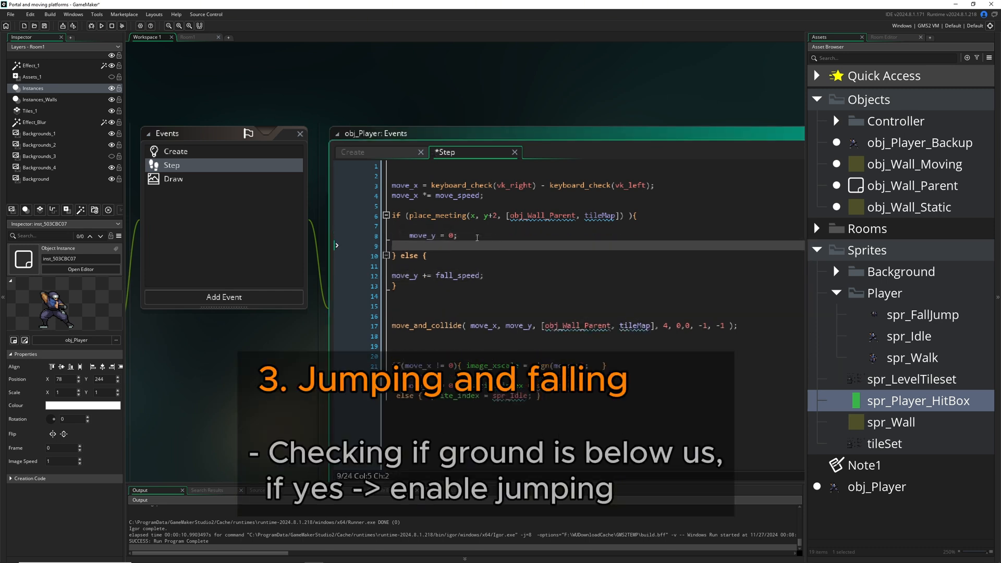
Inside the ground check, set move_y = -jump_speed when keyboard_check(vk_space) == 1.
text(if()
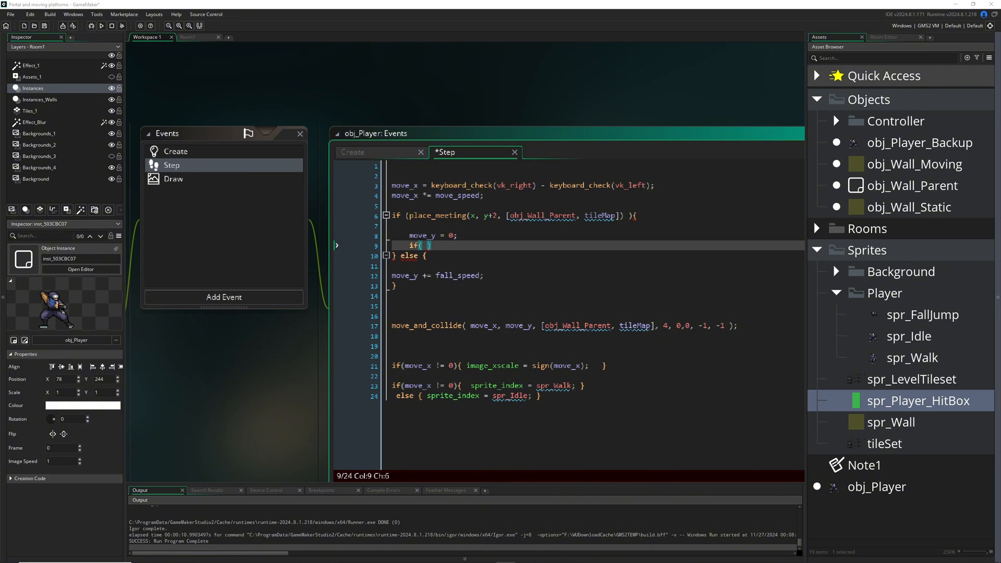
text(keyboard_check(vk_space))
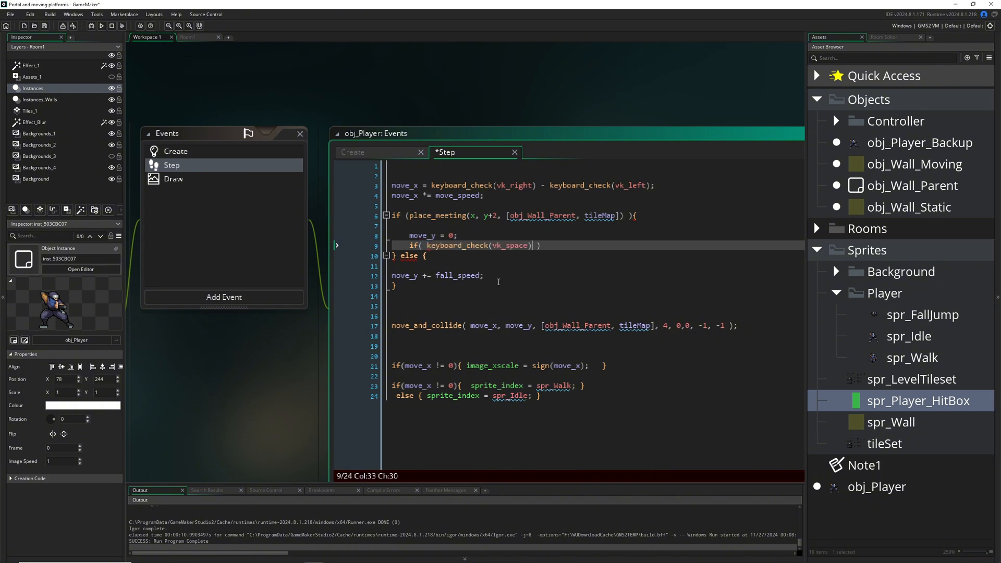
text(==)
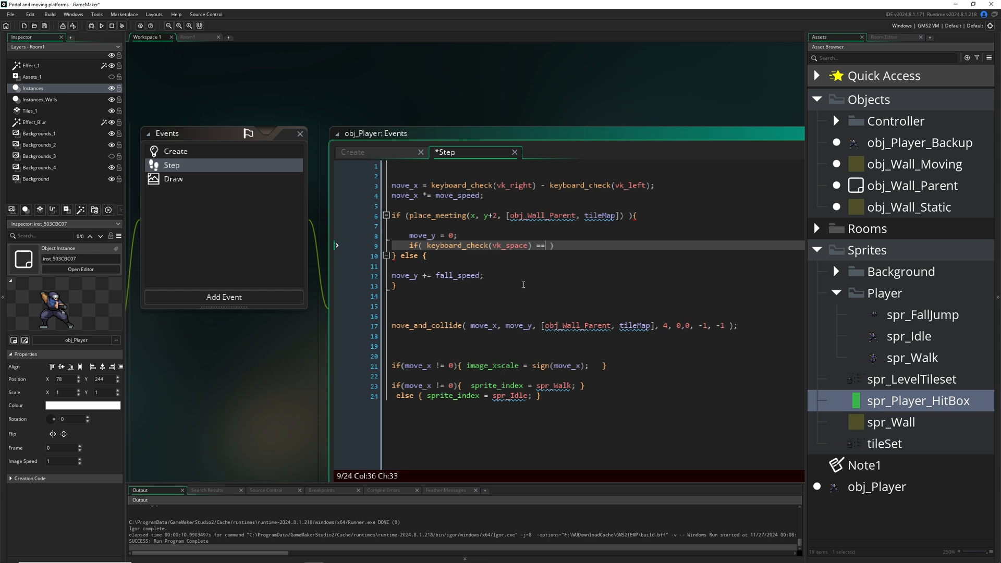
text(1)
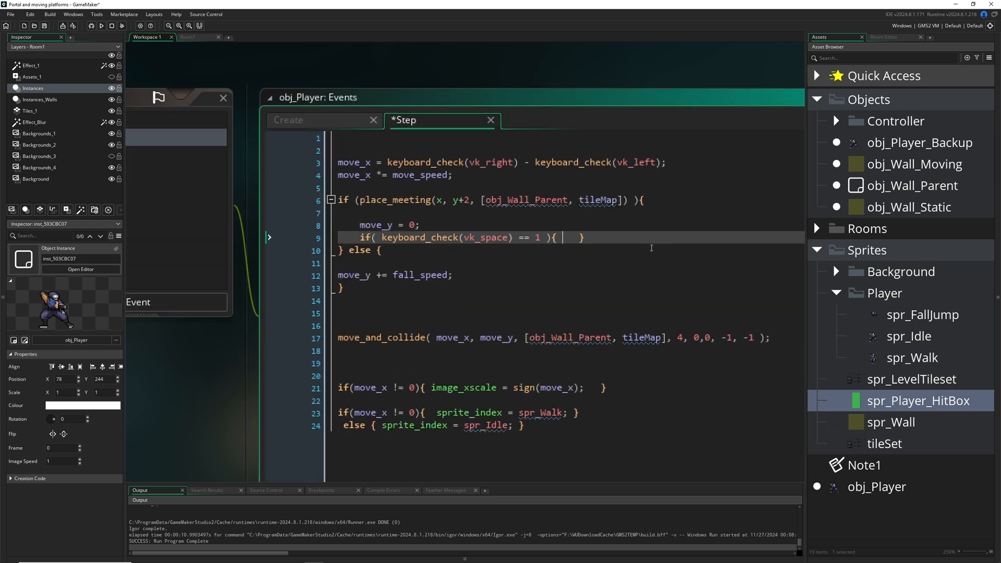
text(move_y =)
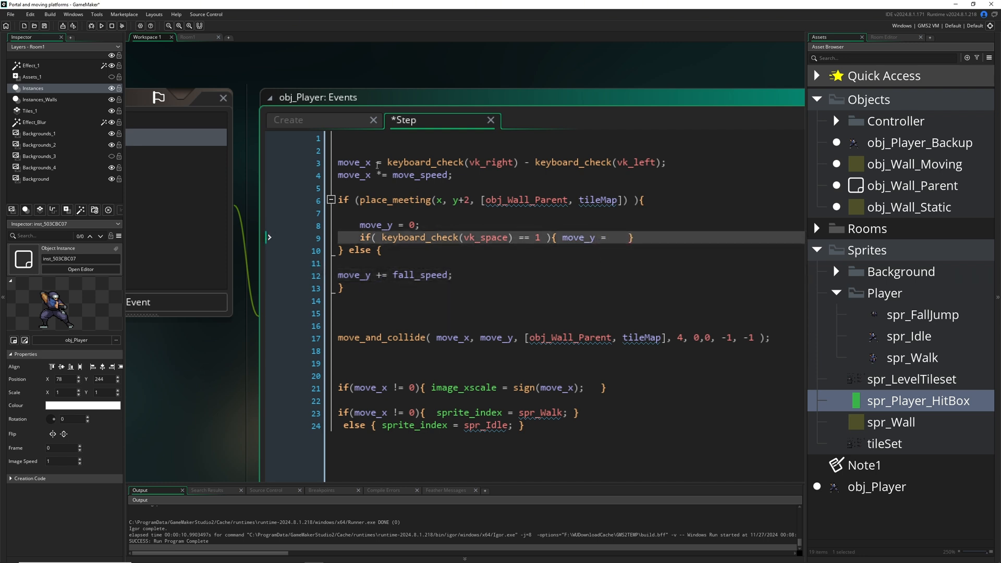
click(288, 120)
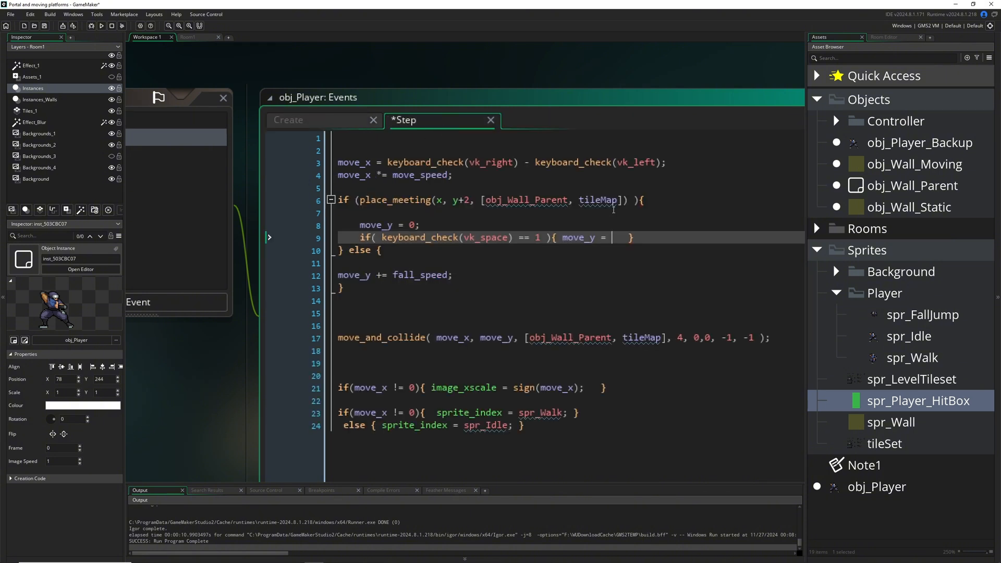
text(-jump_speed)
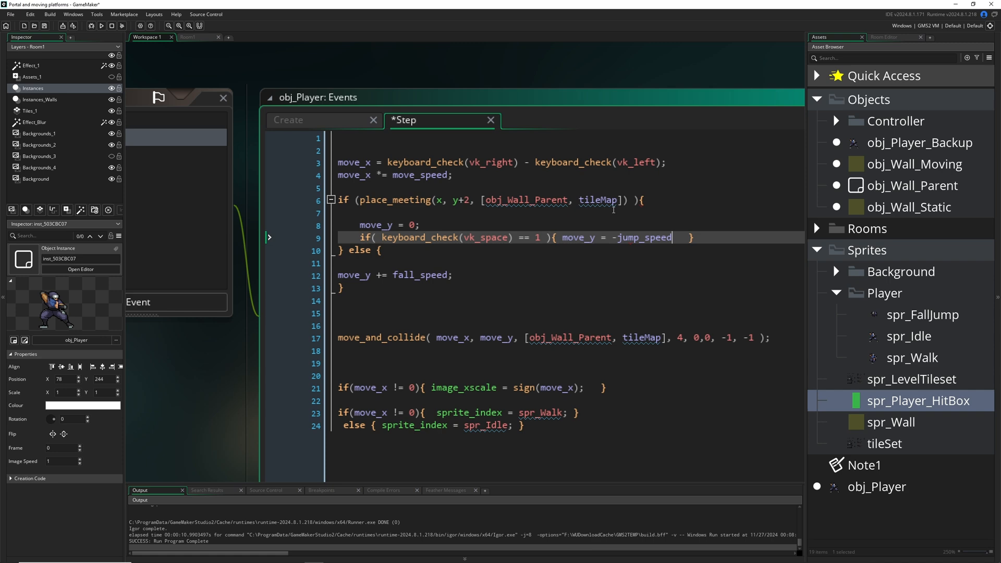
text(;)
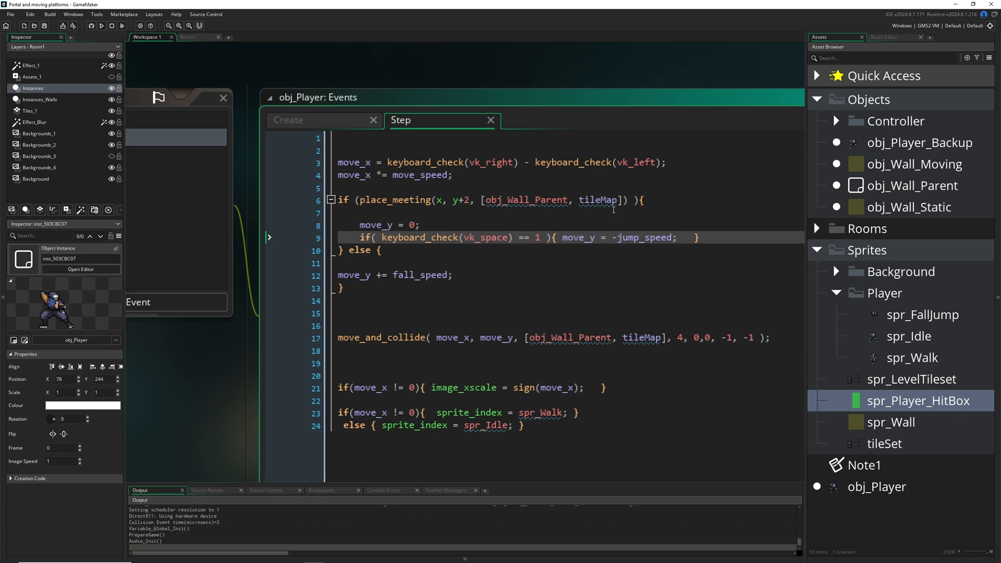
Try jumping in the running test build, then close the game window.
click(101, 25)
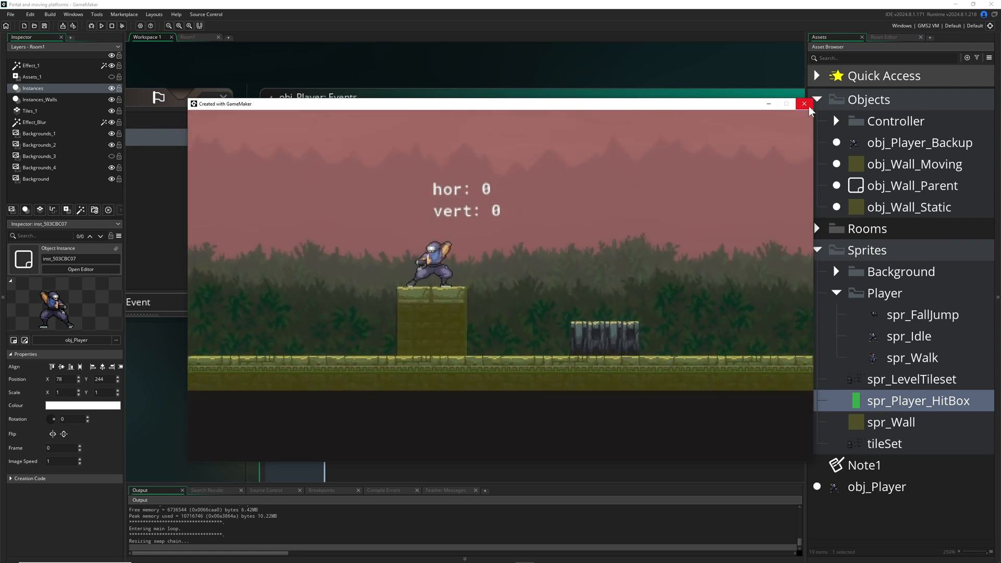
click(804, 103)
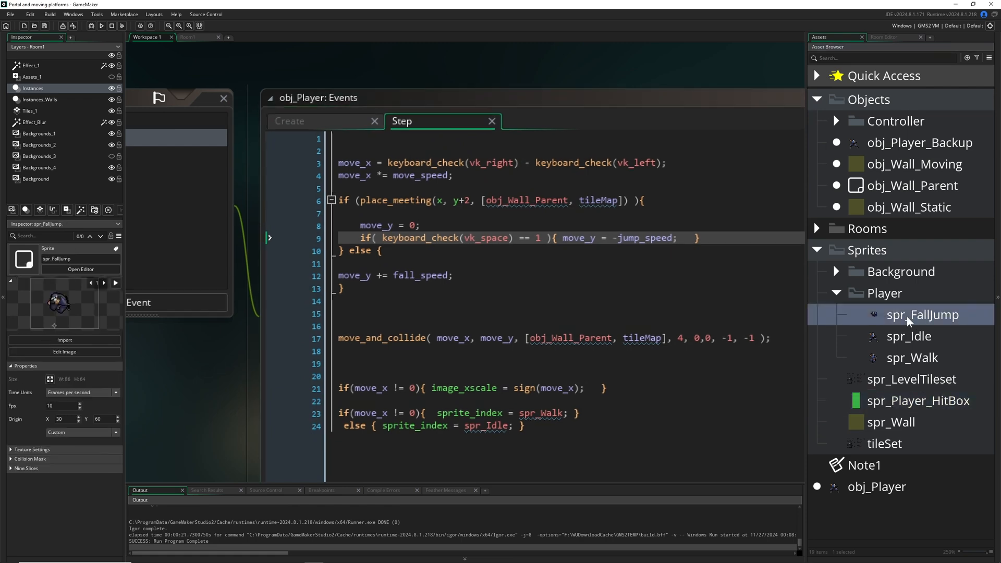
Declare var onGround = false and set onGround true/false in the place_meeting branches.
double_click(922, 314)
text(var)
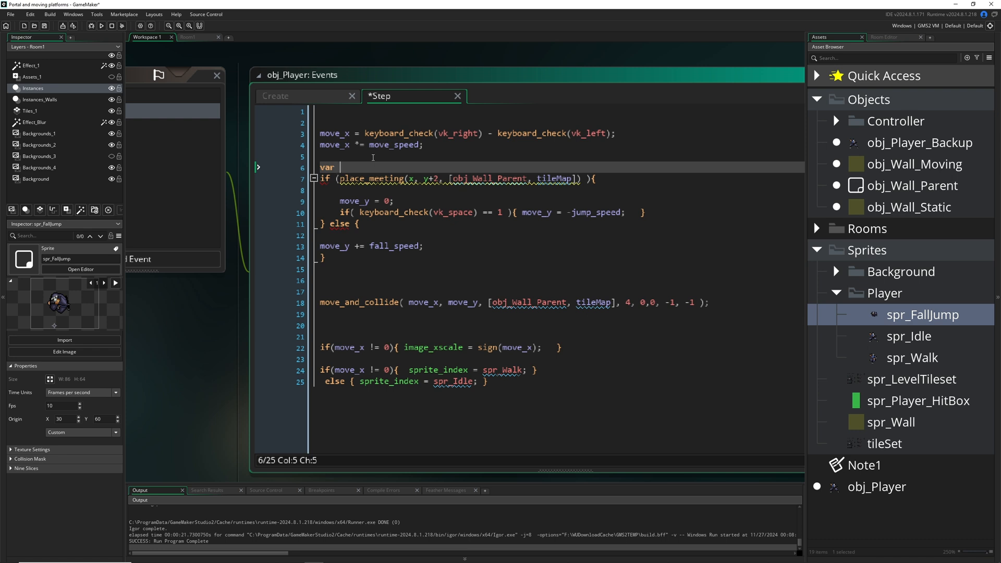
text(on)
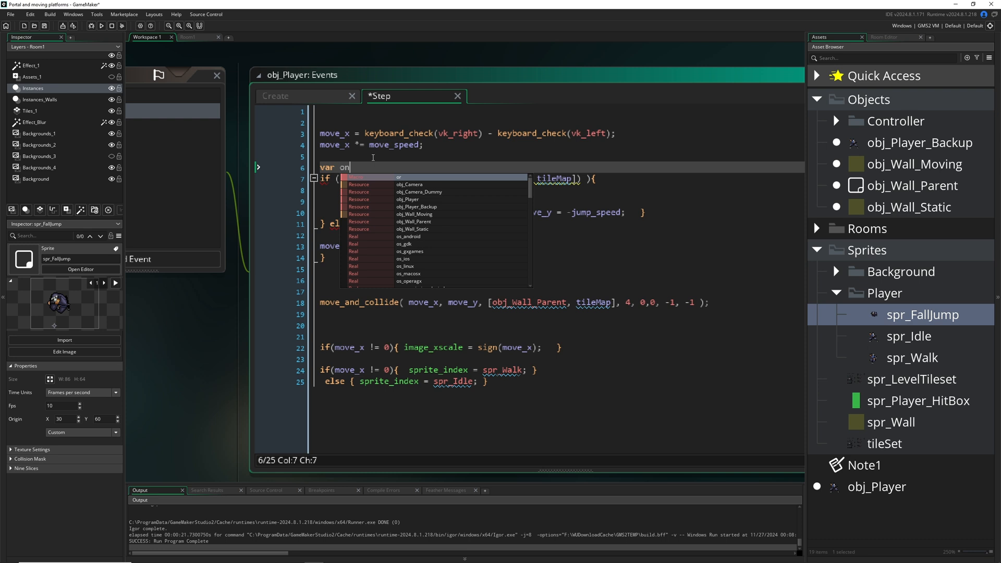
text(G)
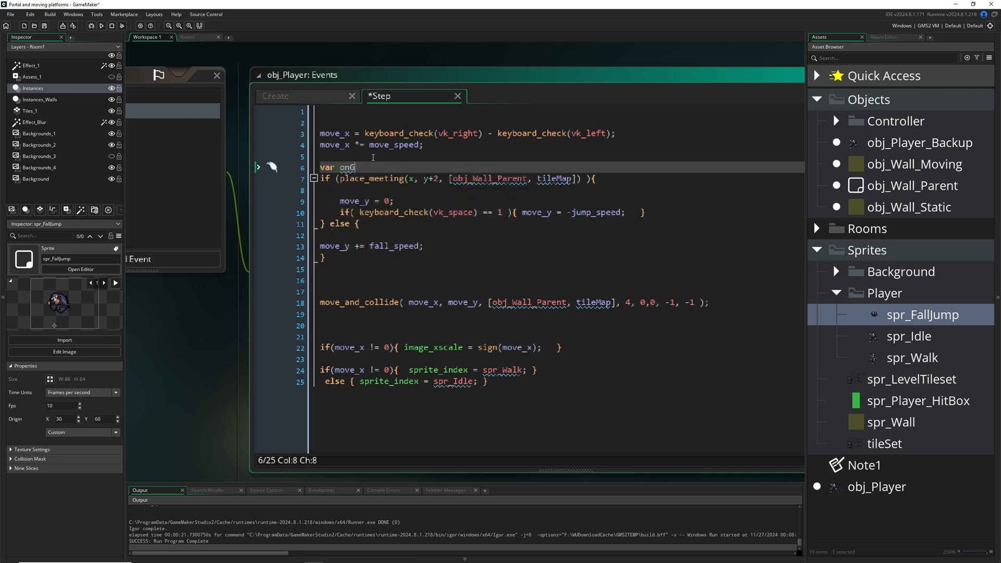
text(round = fd)
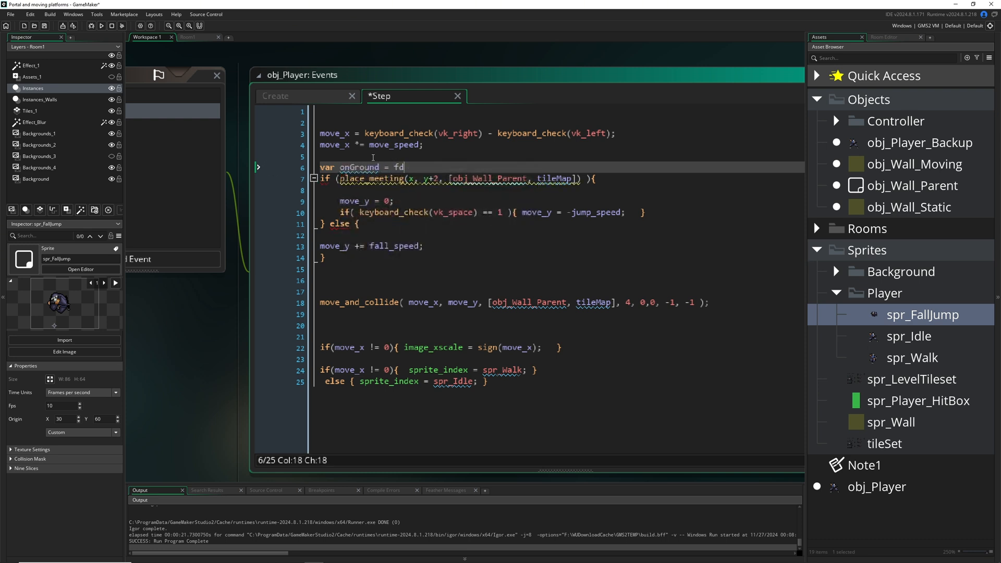
text(lse;)
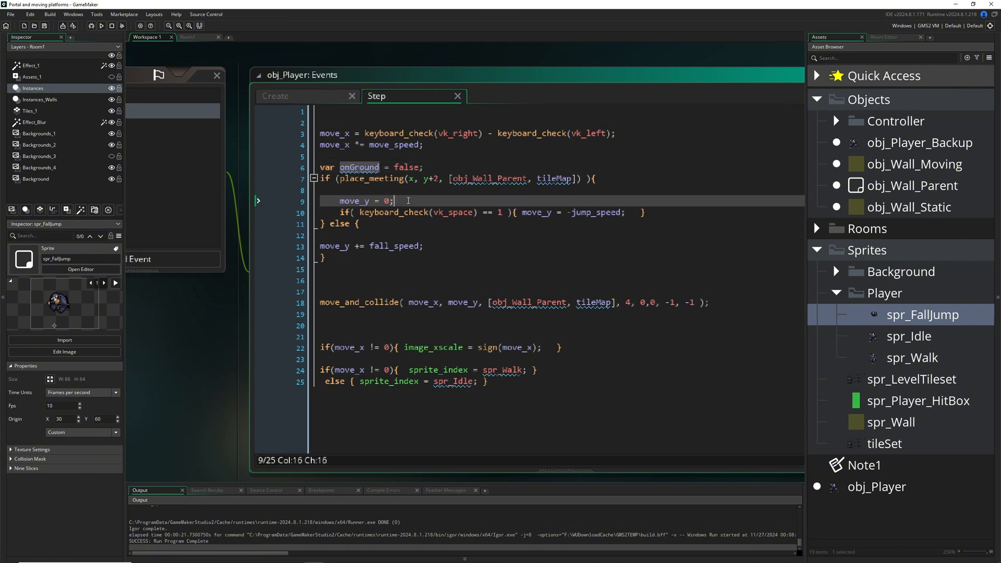
text(onGround)
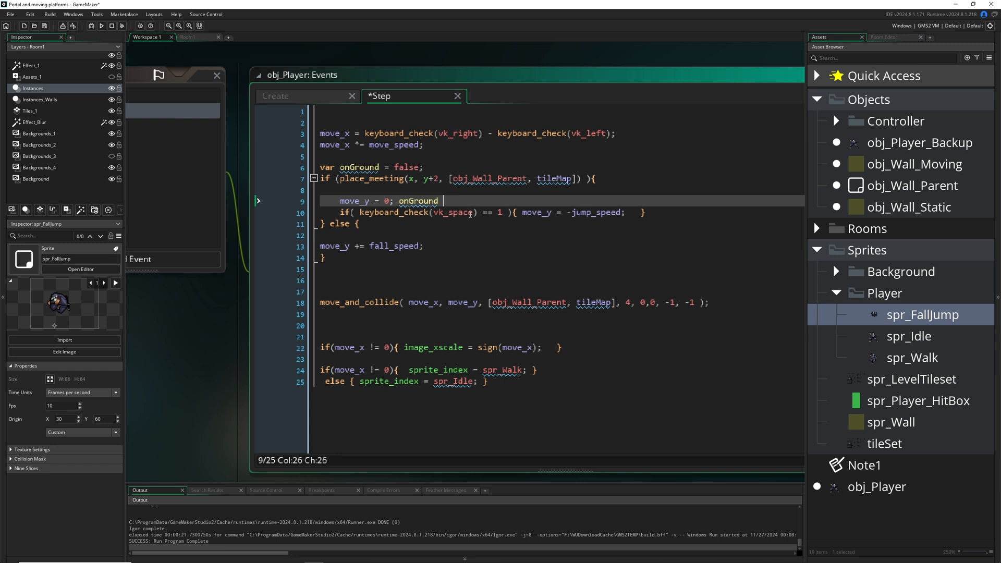
text(= true)
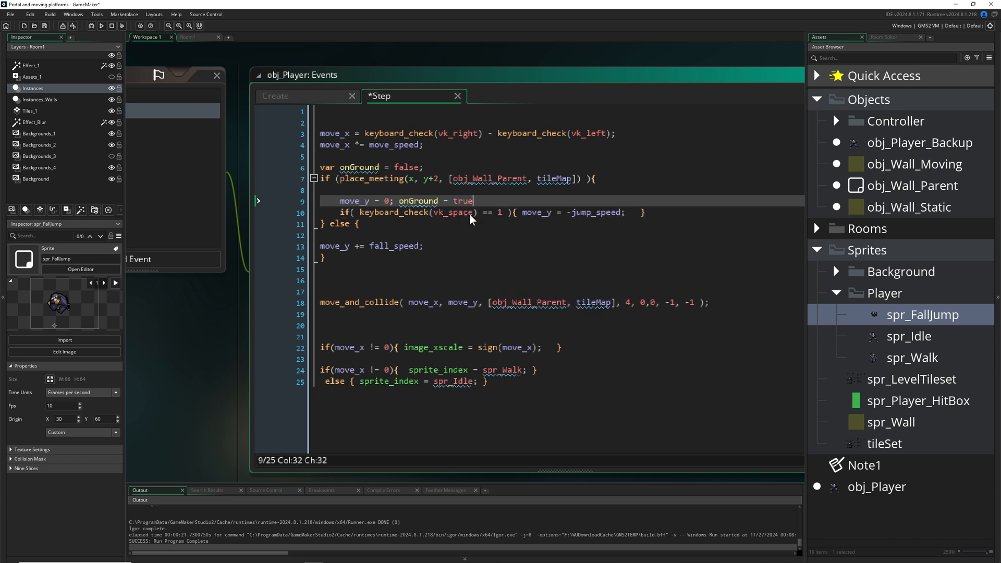
text(;)
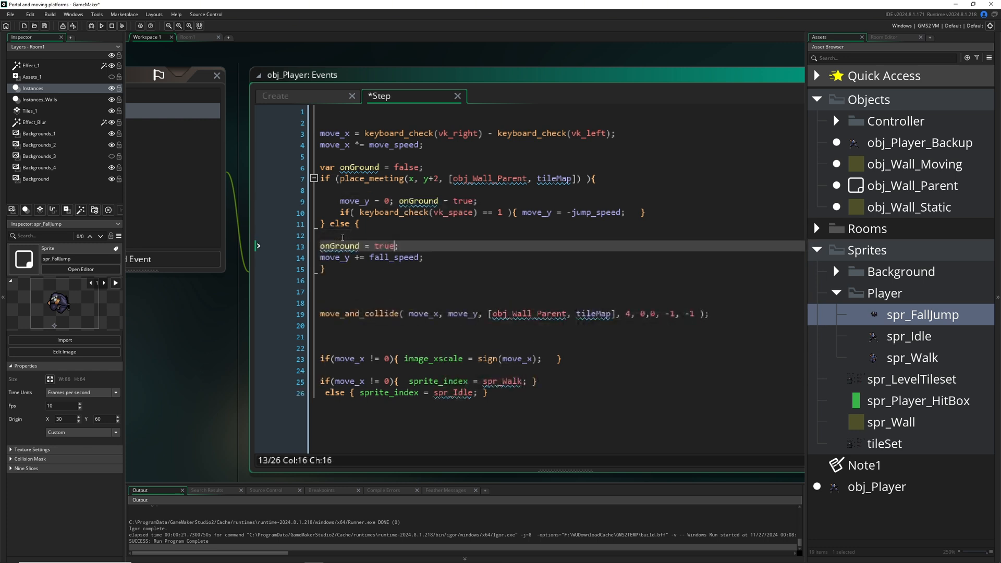
text(fals)
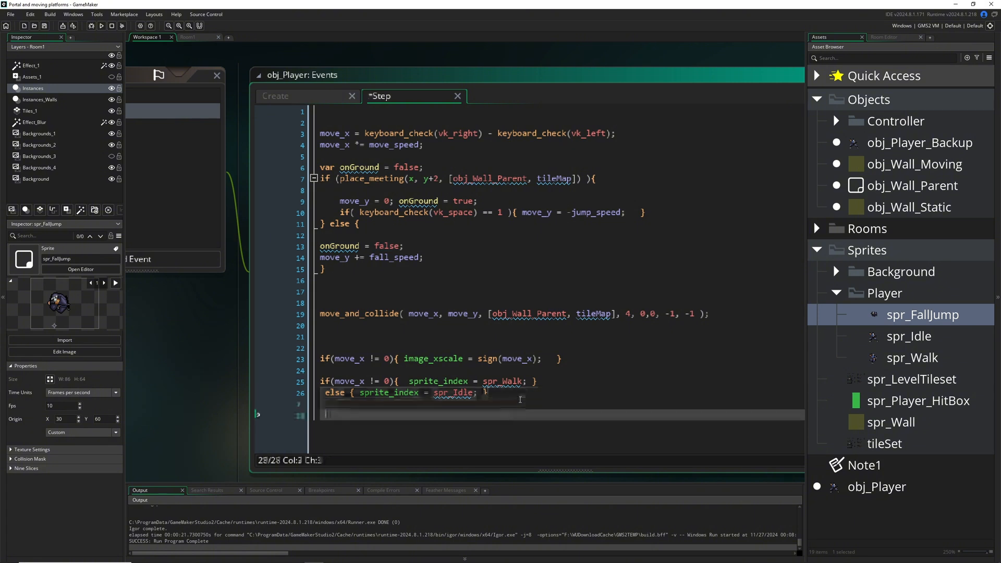
Add an '// override!' block: if onGround == false, set sprite_index to spr_FallJump.
text(if()
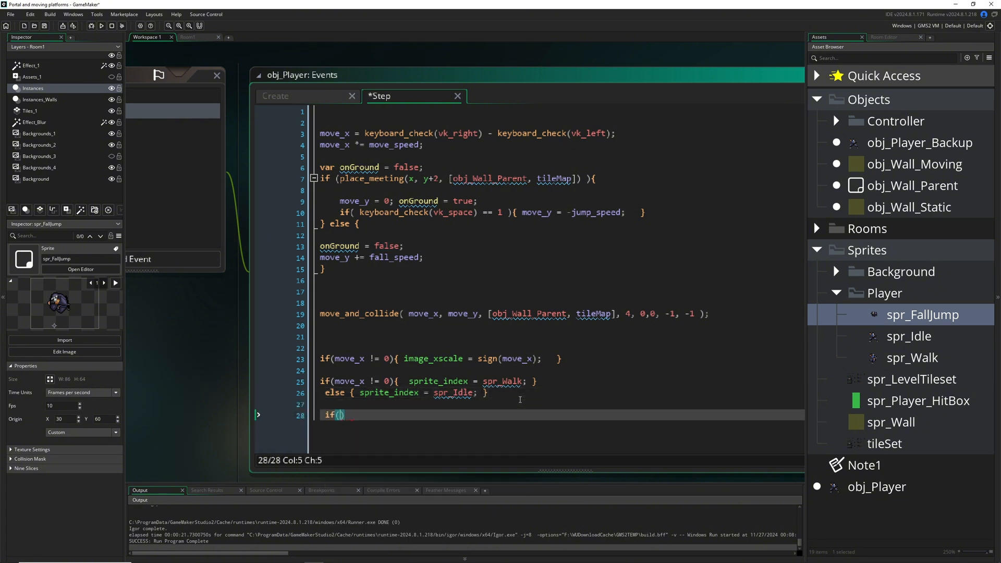
text(onGround = false)
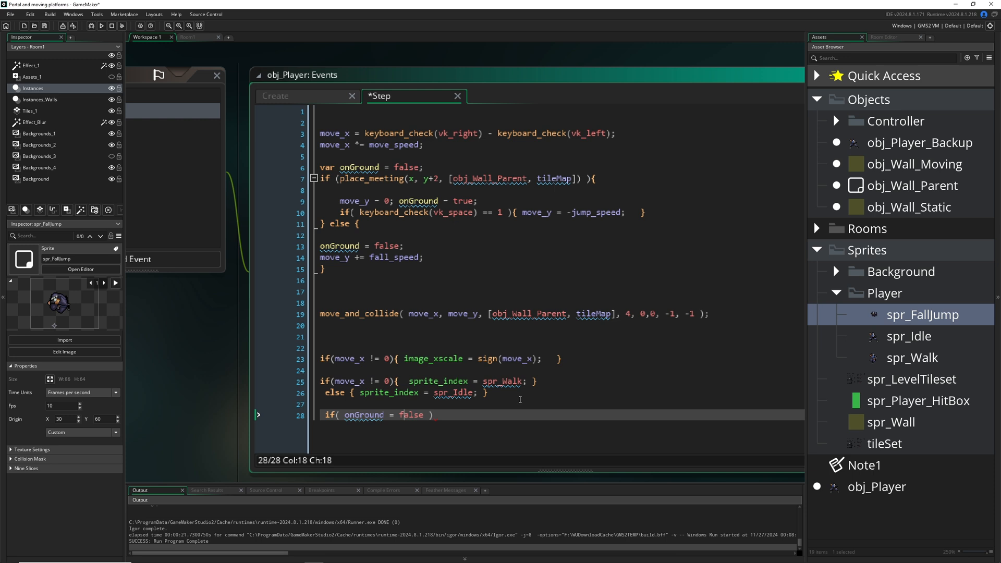
text(=)
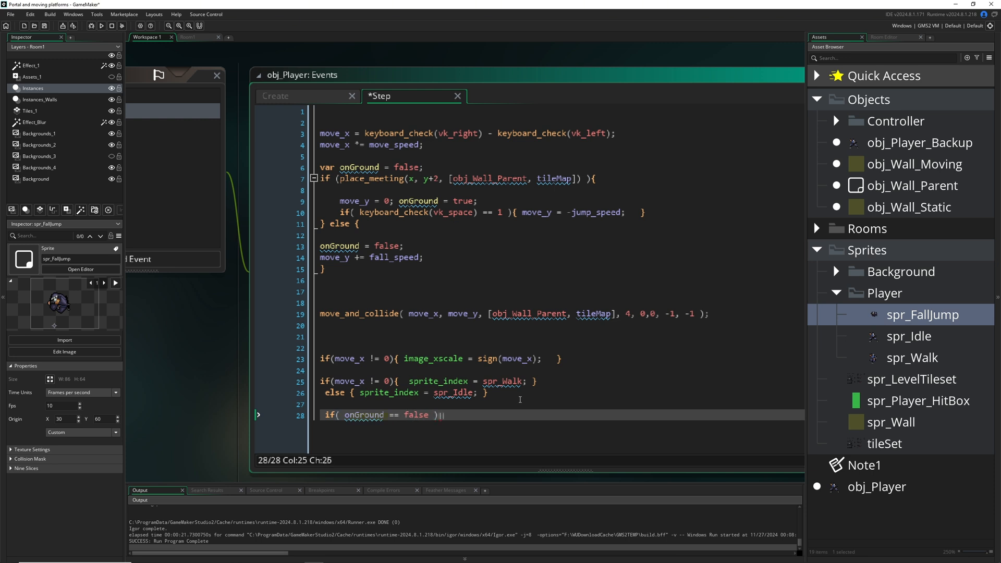
text({ sprite_index = spr_FallJump;)
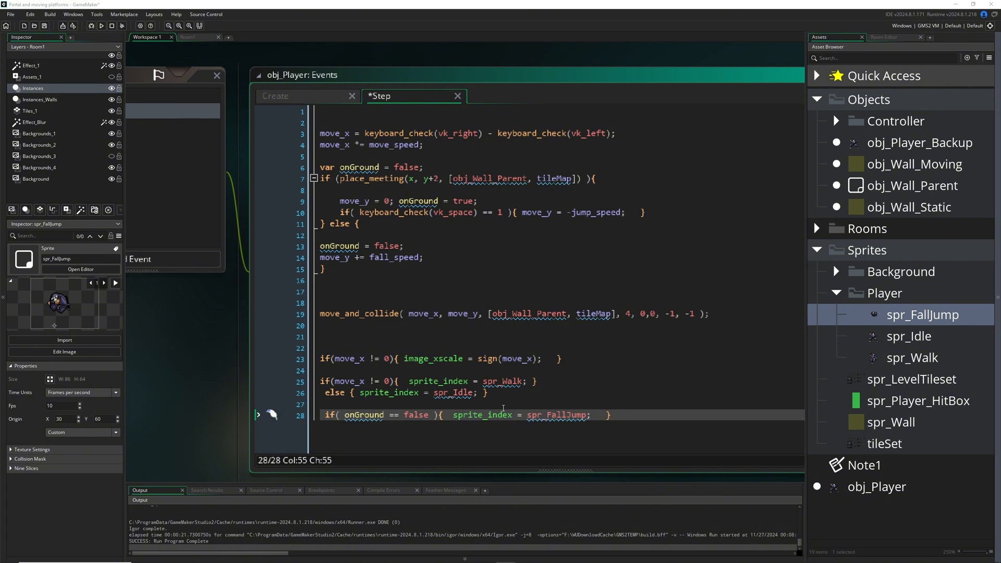
text(// override!)
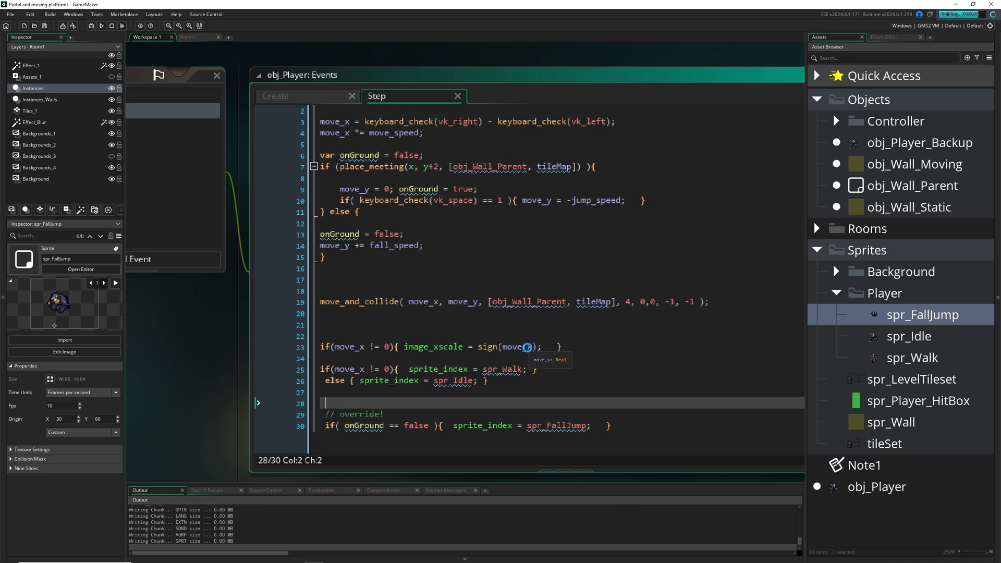
Launch the test build to watch the ninja move, jump and fall with the sprite override.
click(101, 26)
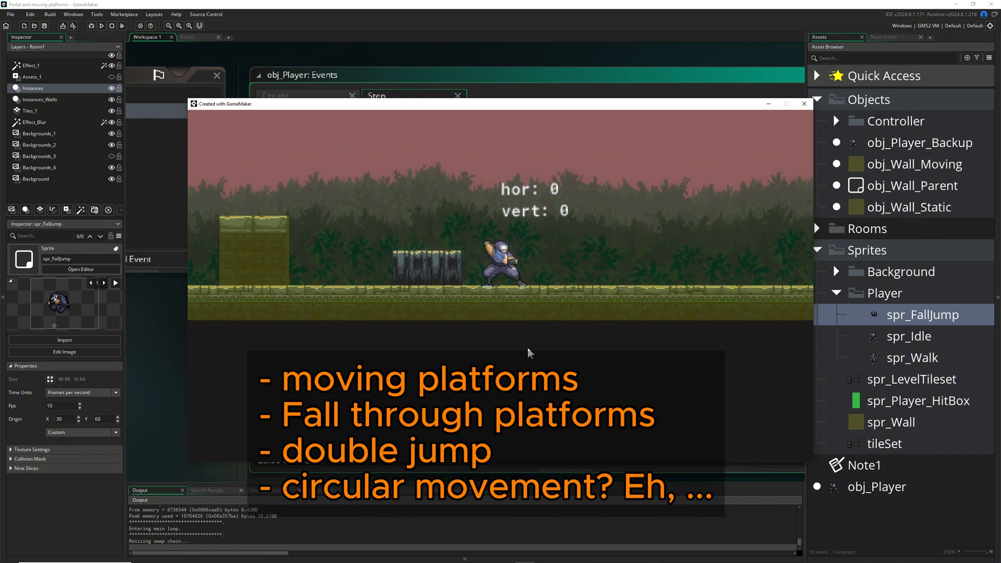
mouse_move(533, 256)
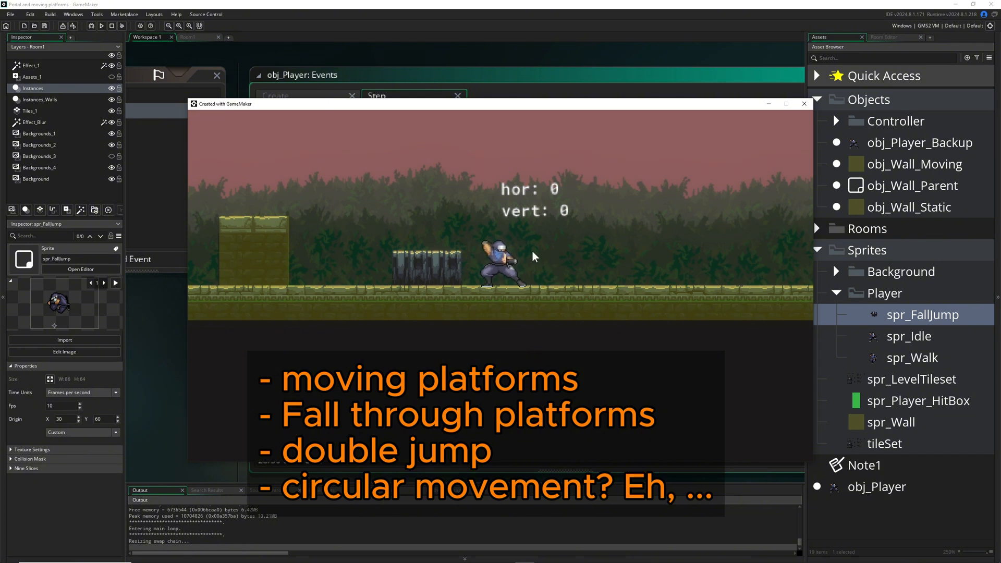